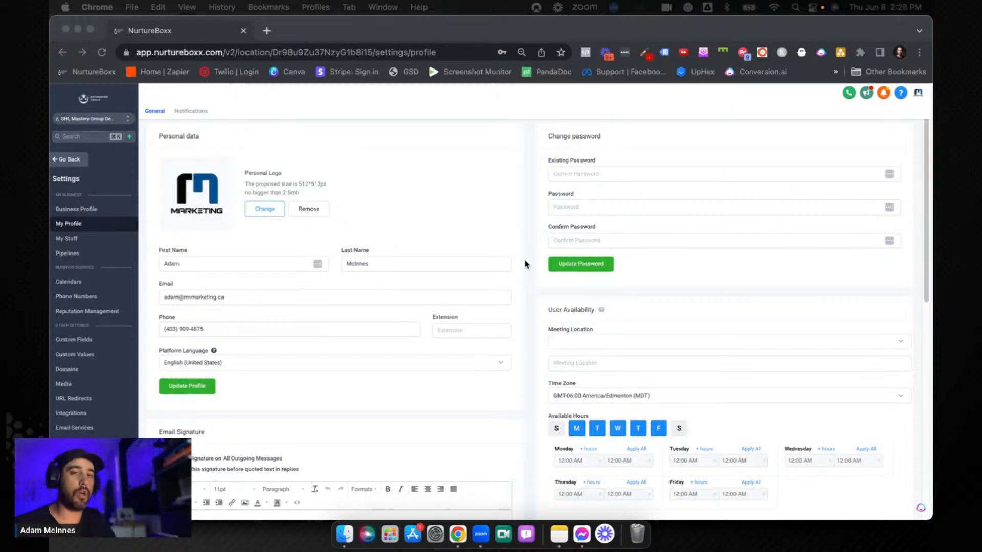
mouse_move(182, 174)
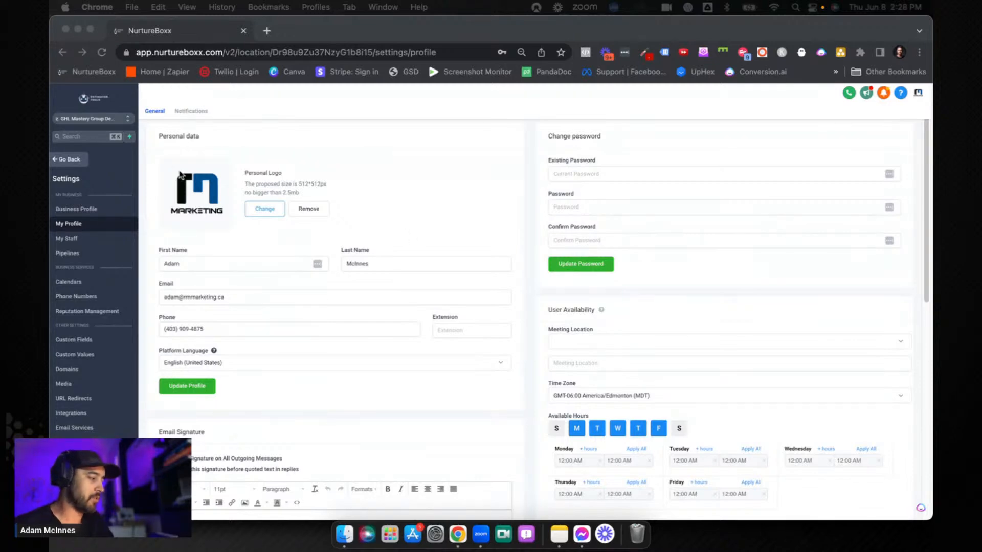
mouse_move(242, 216)
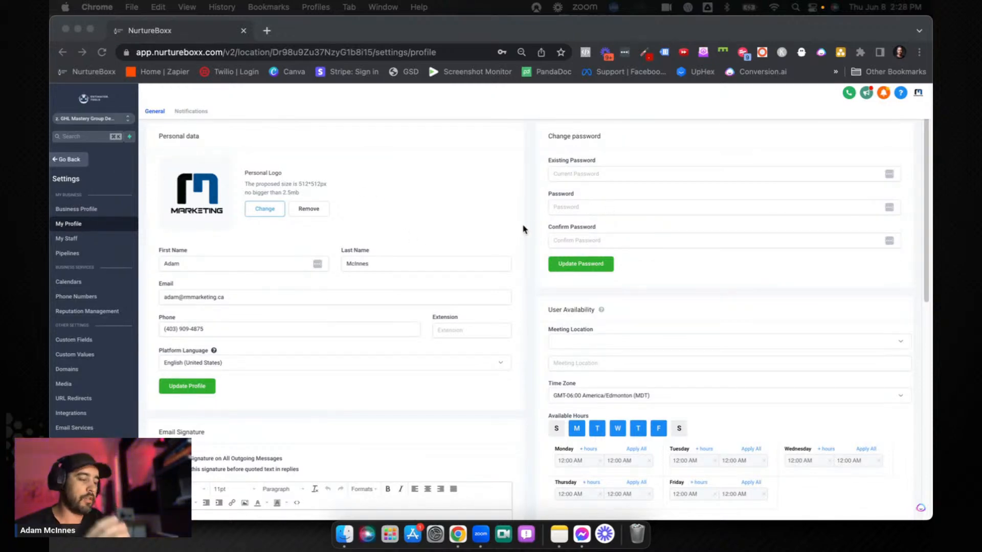
Connect the Zoom account under the profile's Integrations section.
scroll(down, 3)
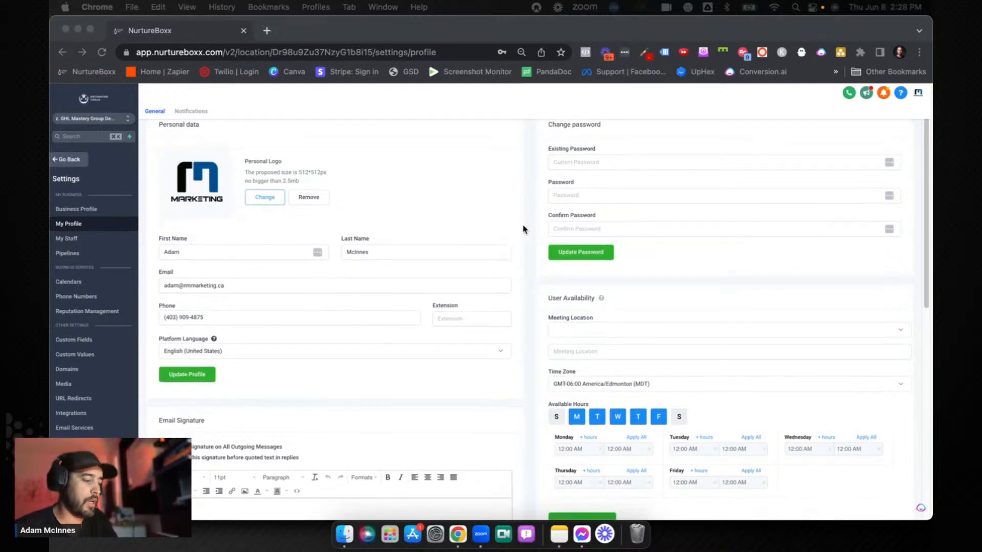
scroll(down, 3)
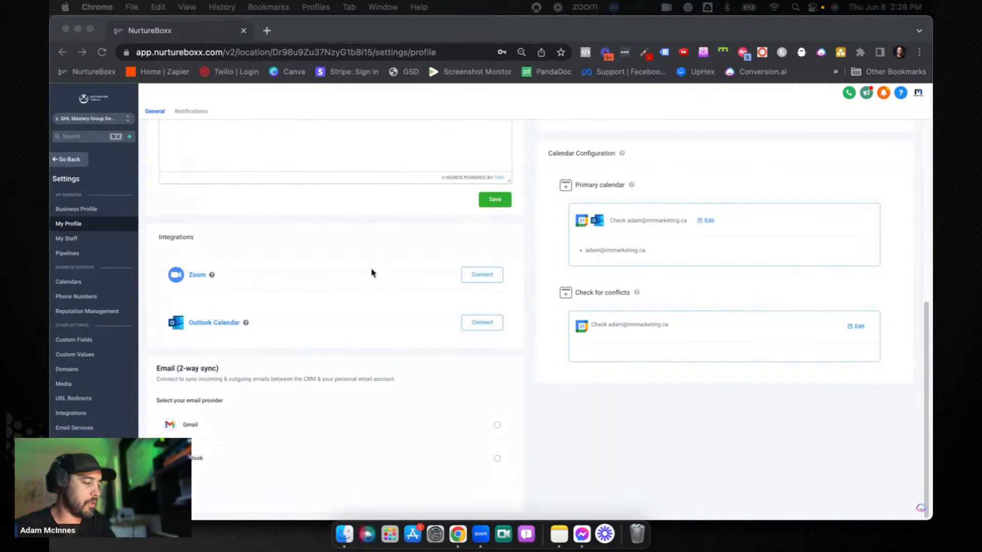
click(481, 274)
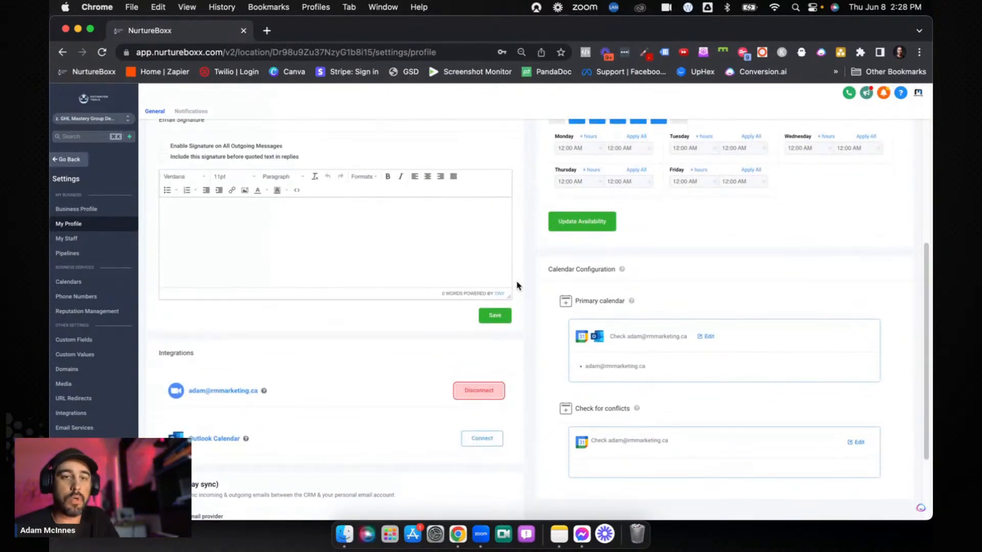
scroll(down, 3)
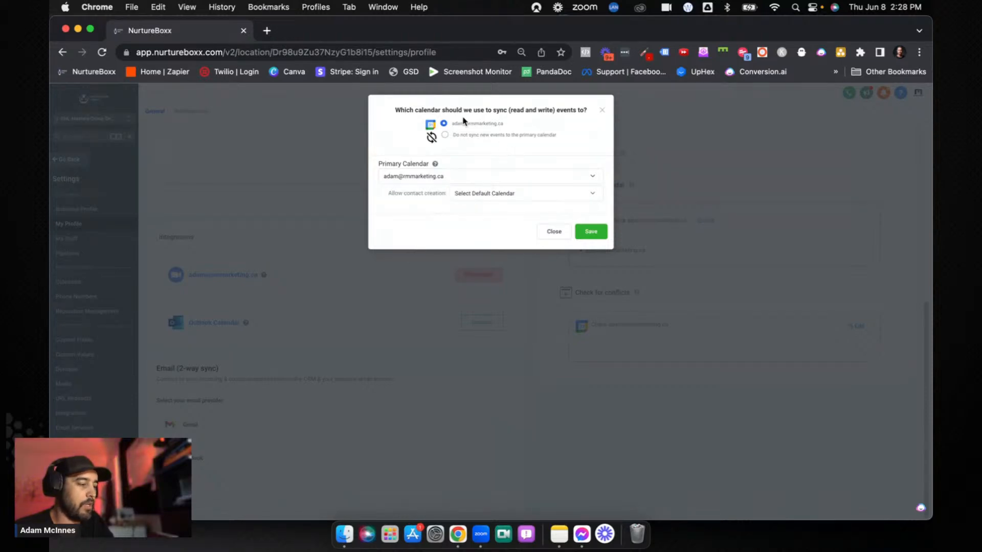
Dismiss the calendar sync dialog unsaved and bring User Availability into view.
click(589, 231)
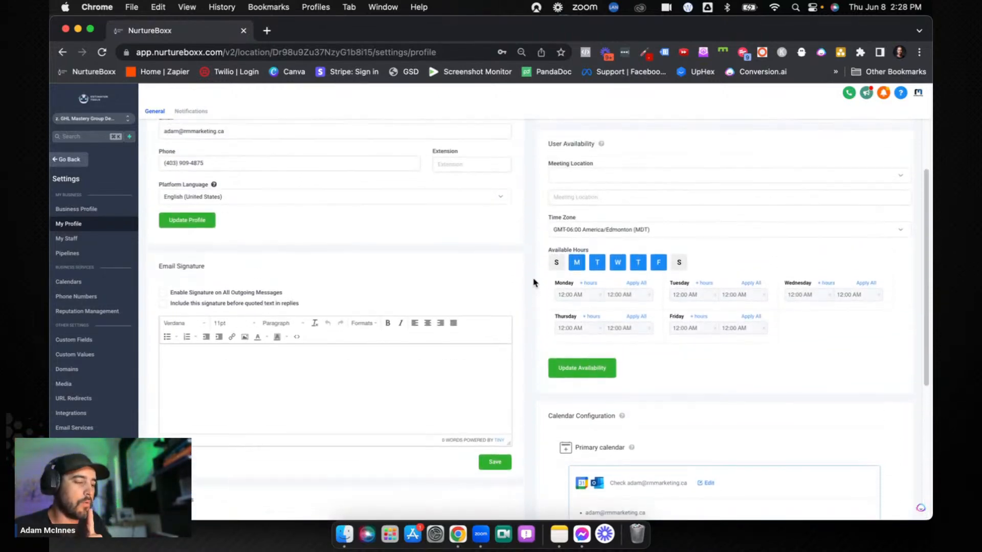
scroll(down, 3)
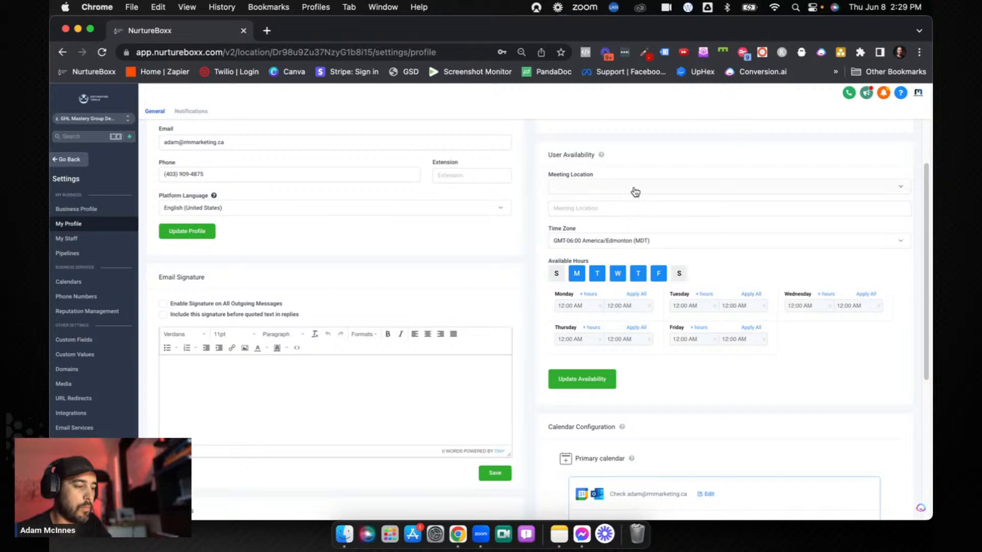
Set Meeting Location to Zoom, update availability and overwrite it across all calendars.
click(726, 186)
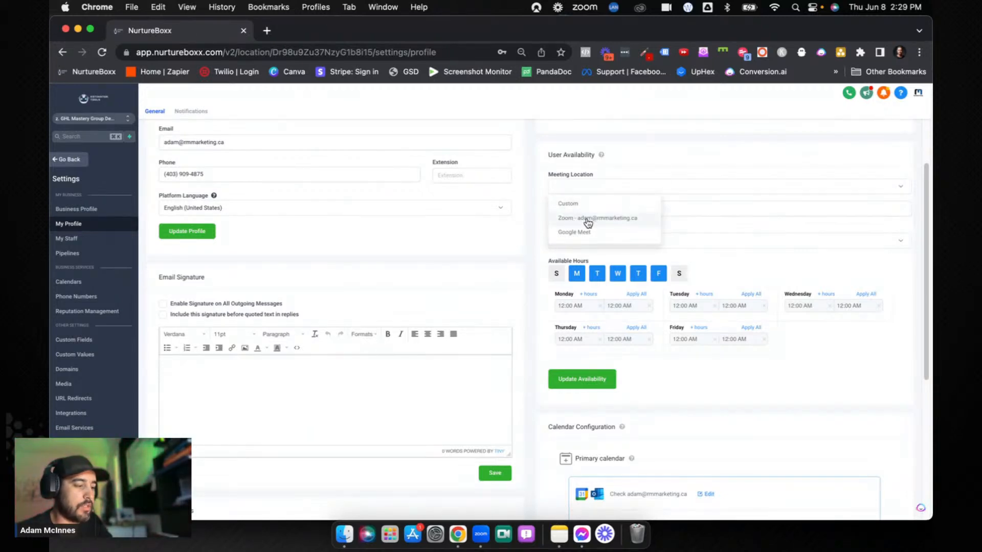
click(596, 218)
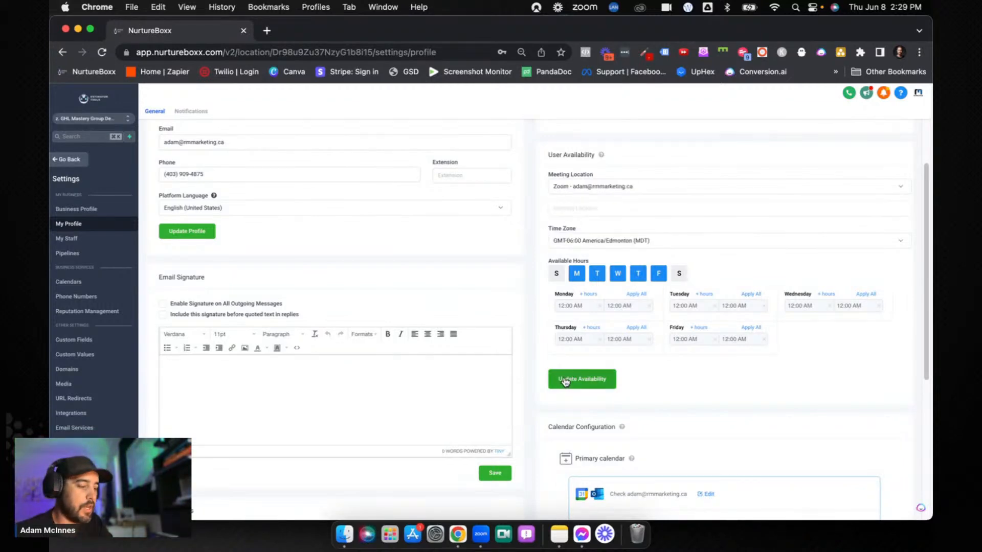
click(581, 378)
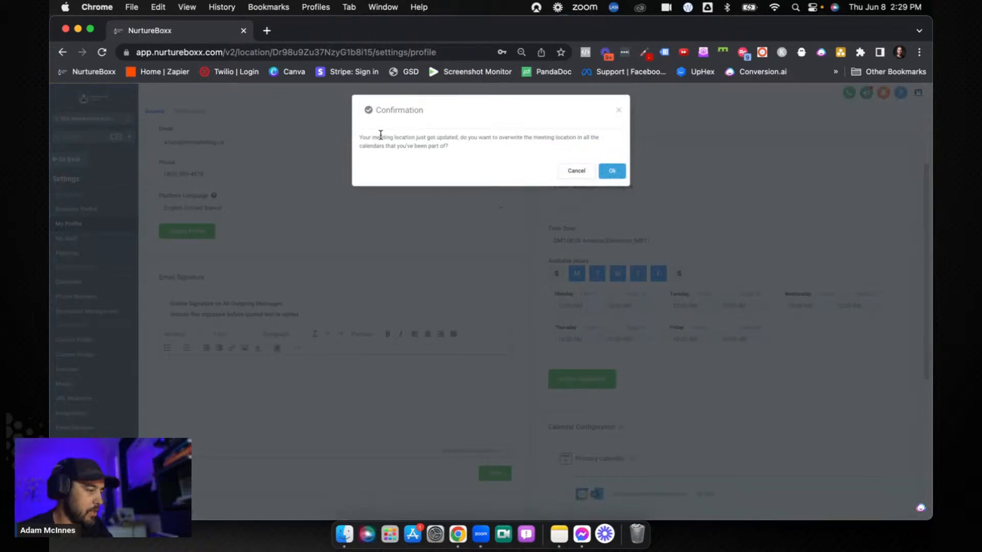
click(611, 171)
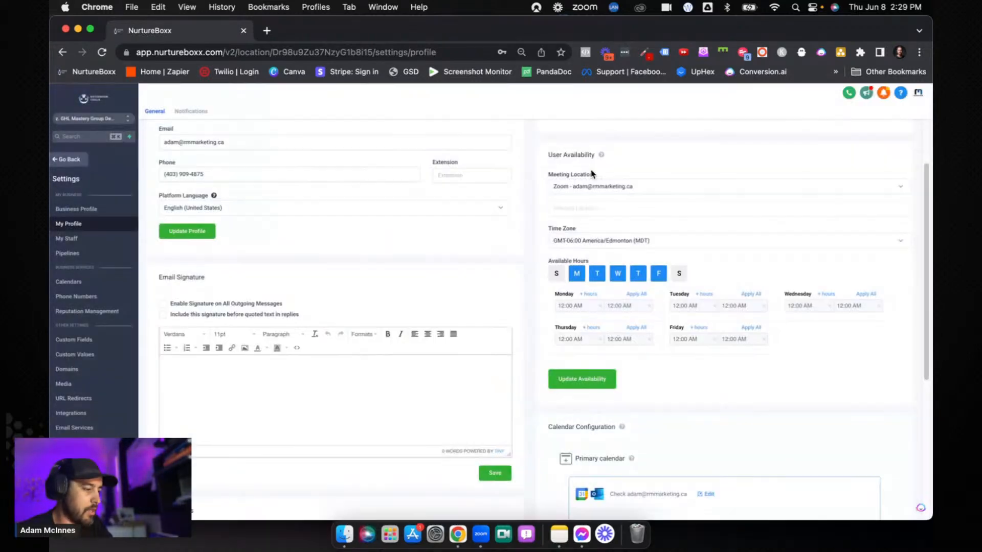
mouse_move(524, 233)
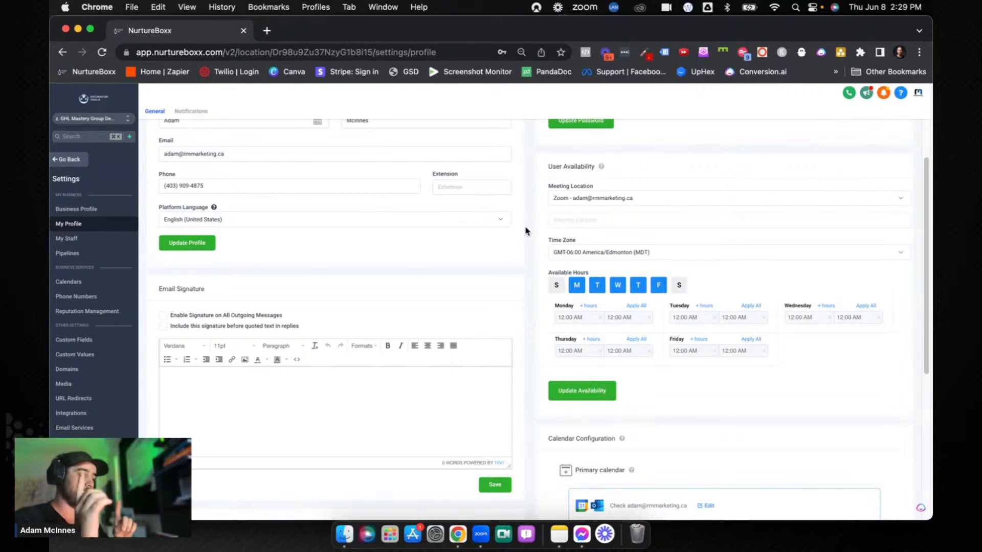
mouse_move(68, 281)
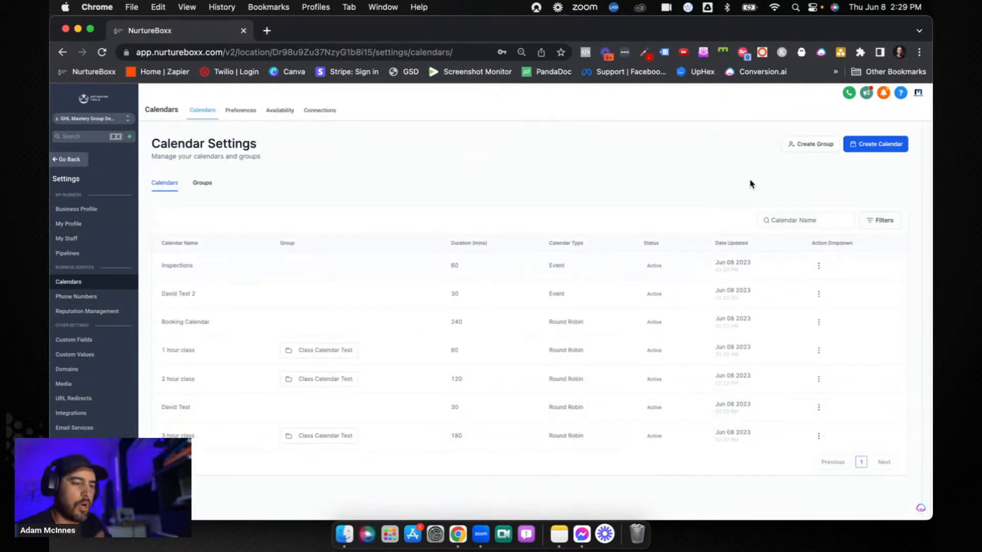
Create a new calendar of the Round Robin type.
click(875, 143)
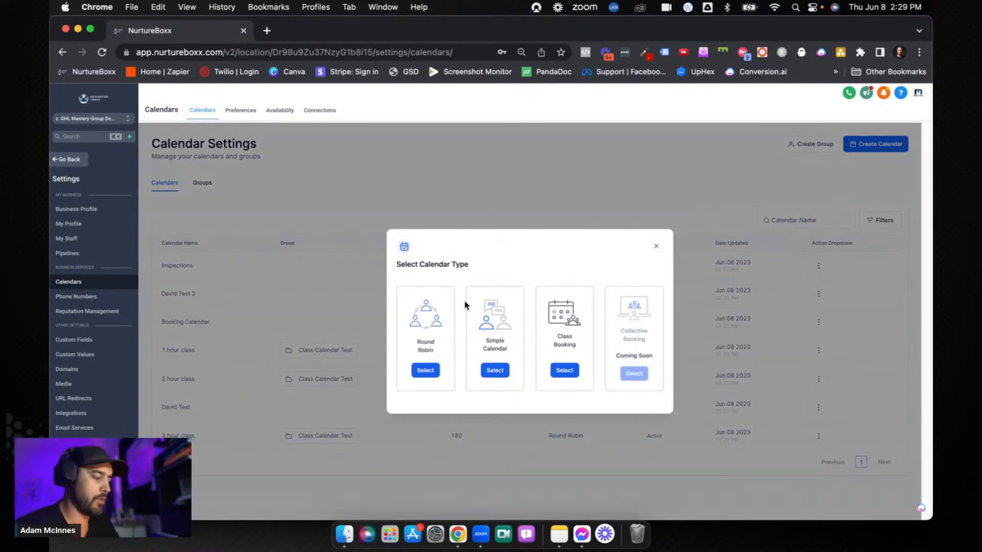
mouse_move(456, 300)
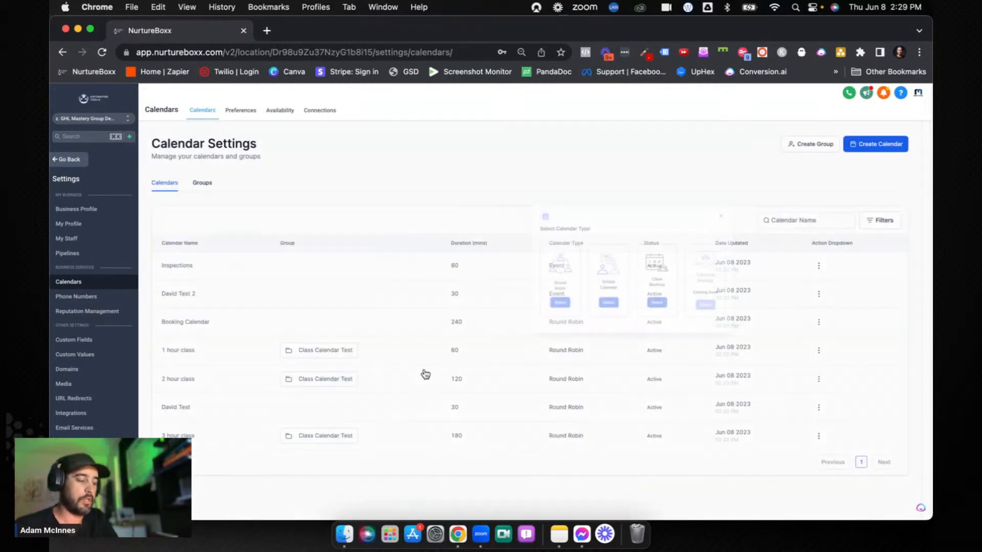
click(875, 144)
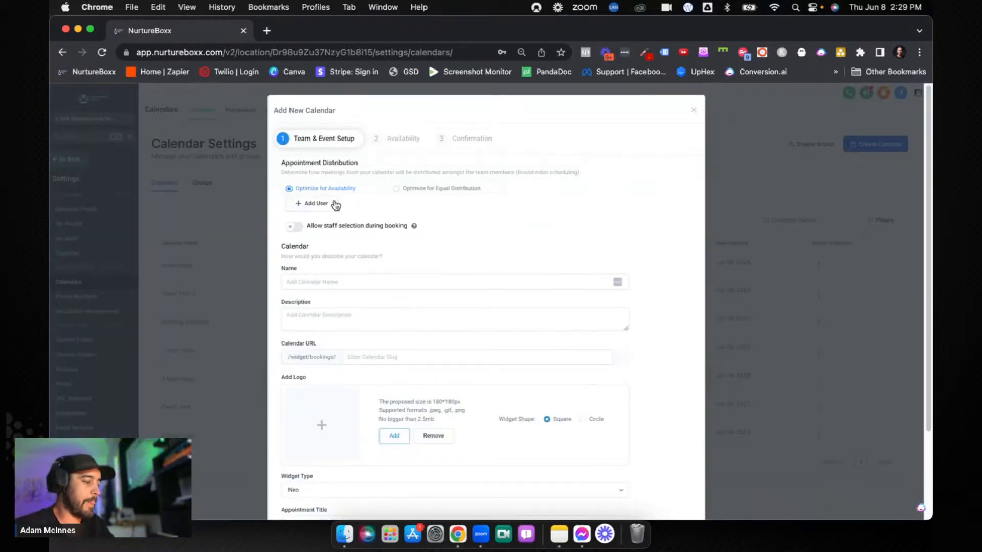
Add a team member to the calendar, keeping Zoom as their meeting location.
click(315, 203)
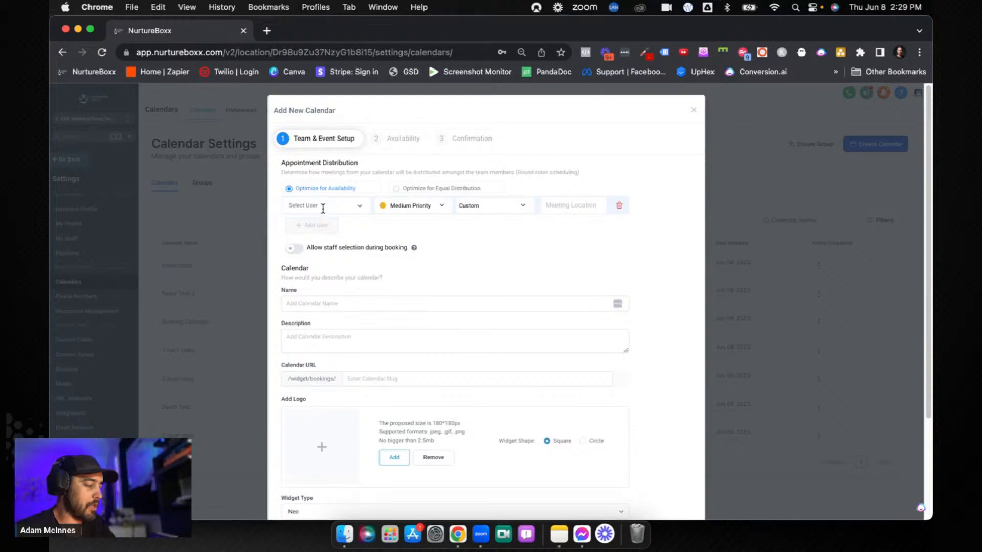
click(322, 205)
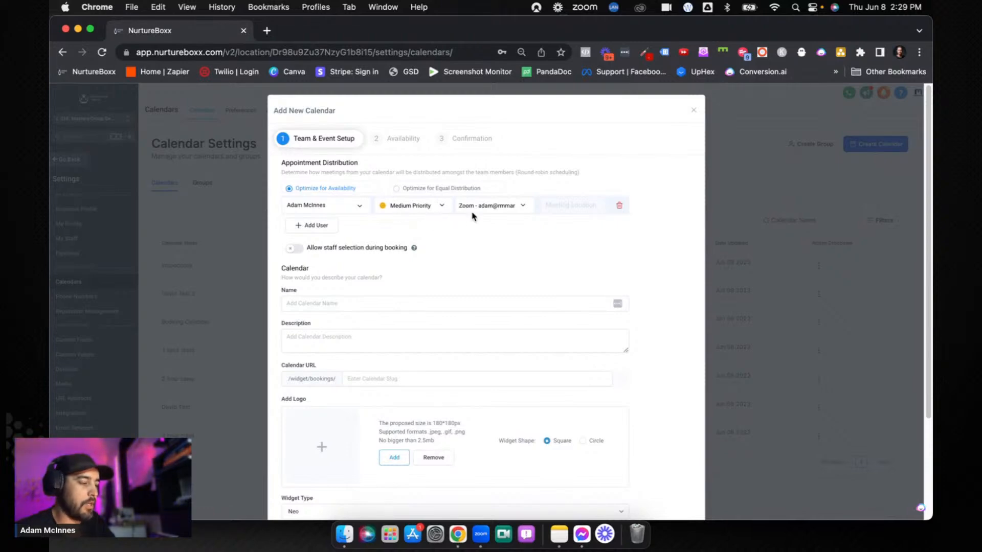
mouse_move(486, 205)
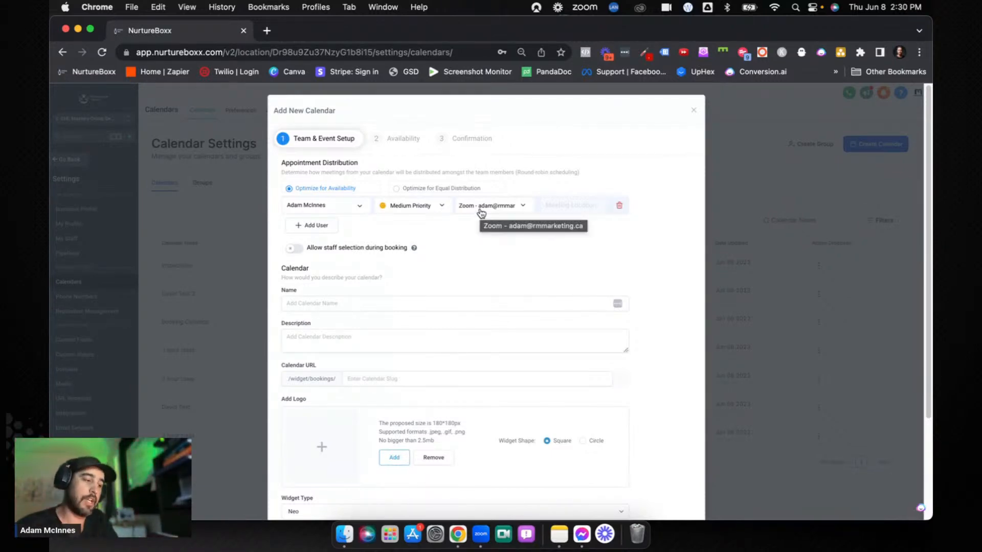
click(492, 205)
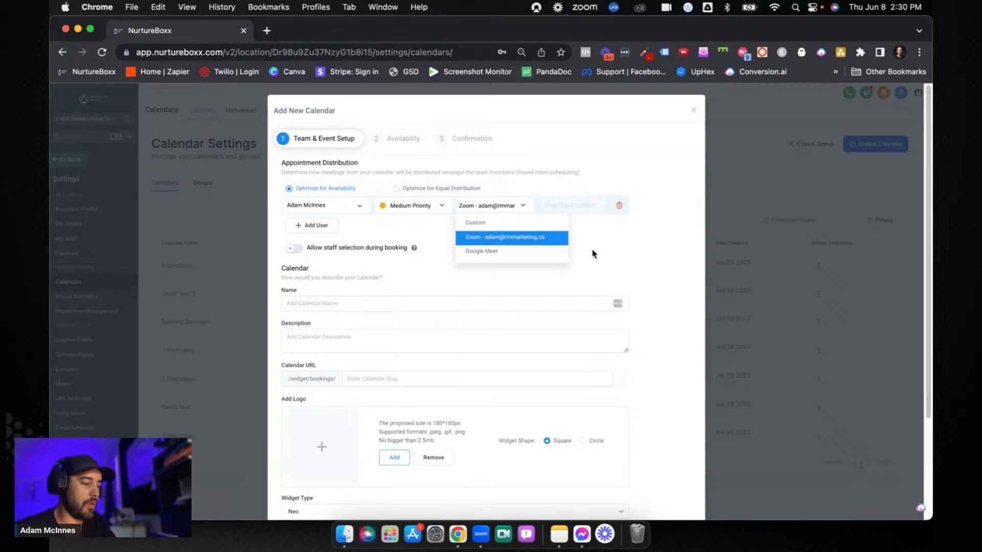
click(505, 236)
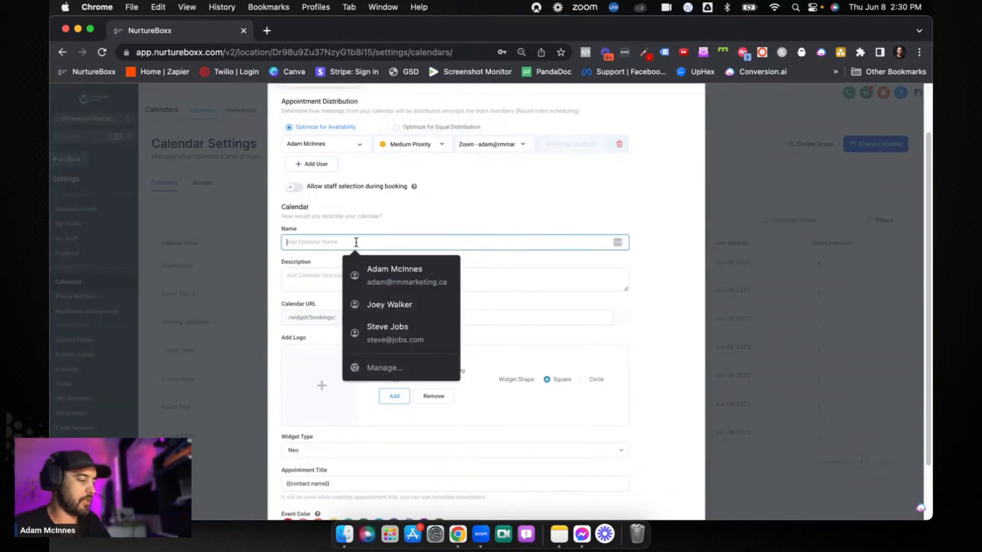
Name it Zoom Test Calendar with URL zoom-test-calendar and orange event colour, then save.
text(Zoom Test Calendar)
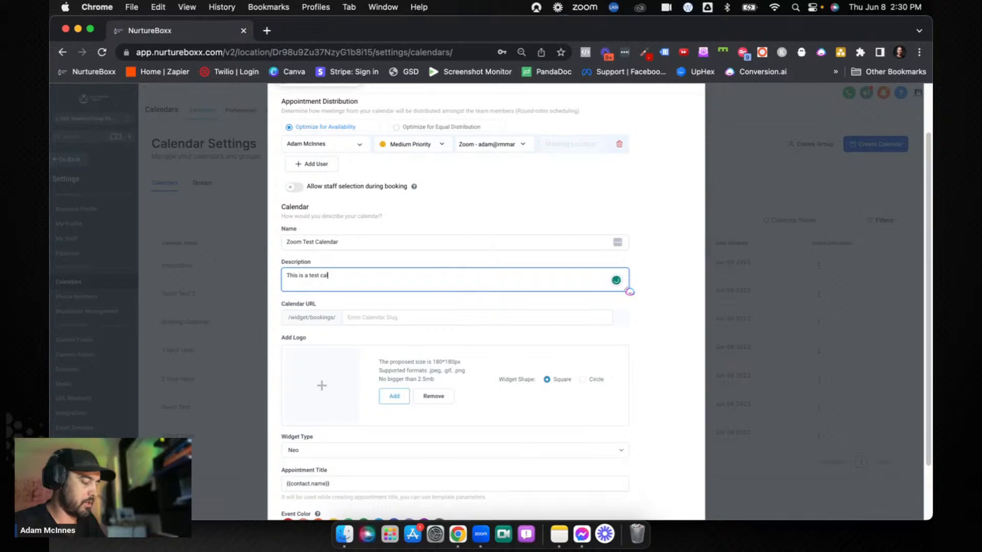
click(475, 248)
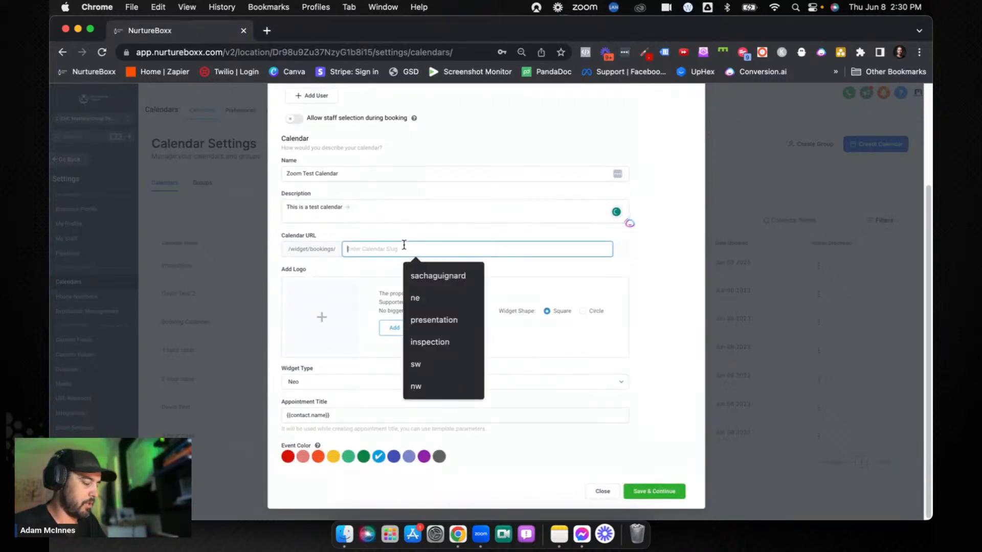
text(zoom-test)
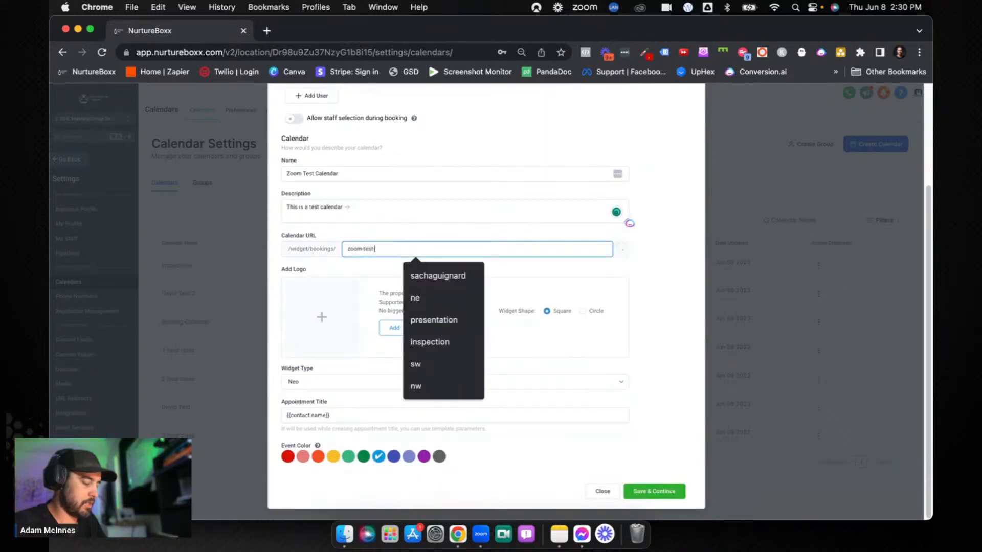
text(-calendar)
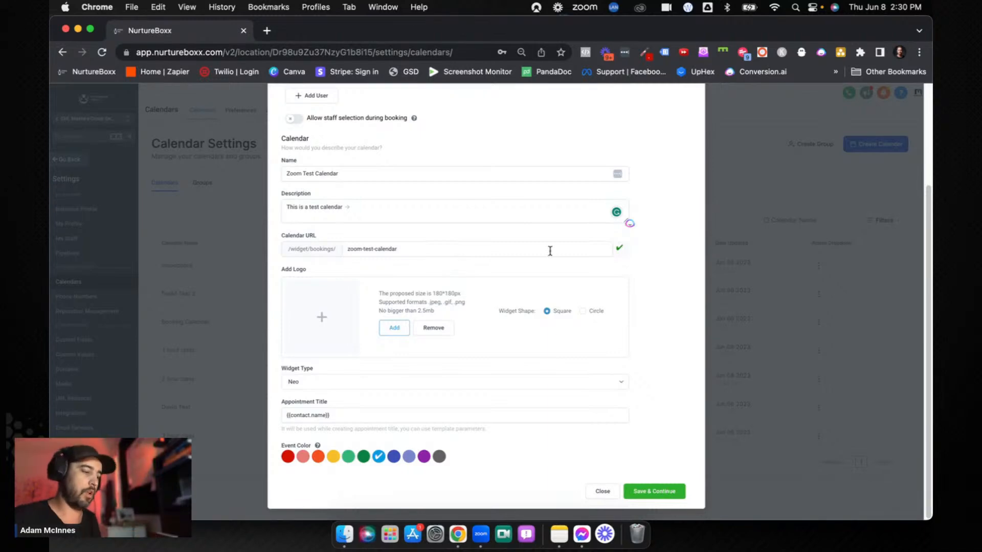
mouse_move(620, 250)
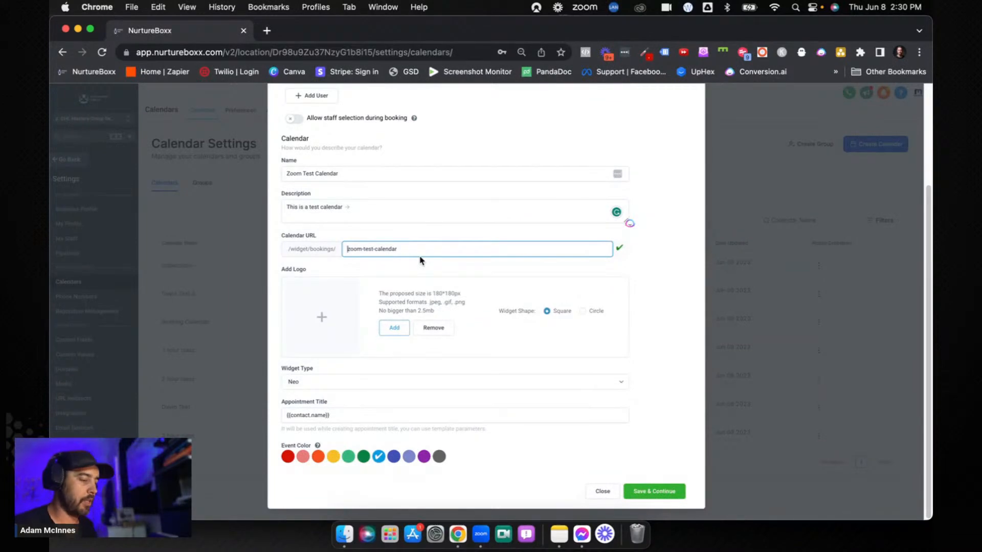
mouse_move(357, 442)
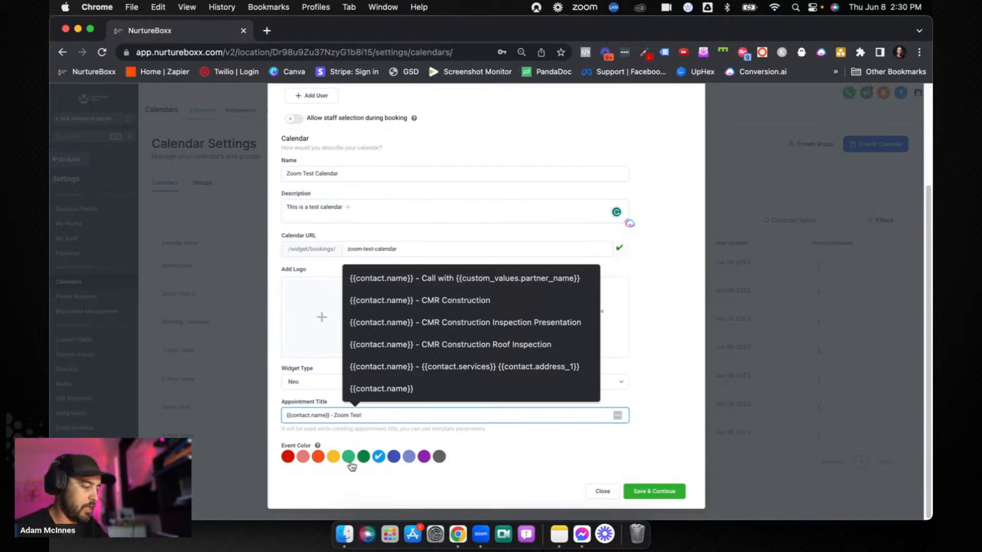
click(318, 456)
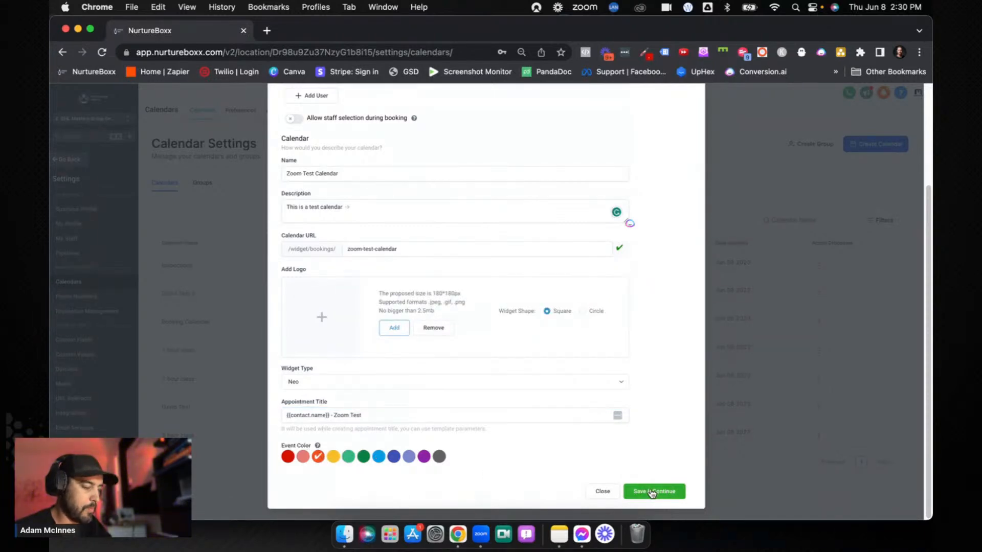
click(653, 491)
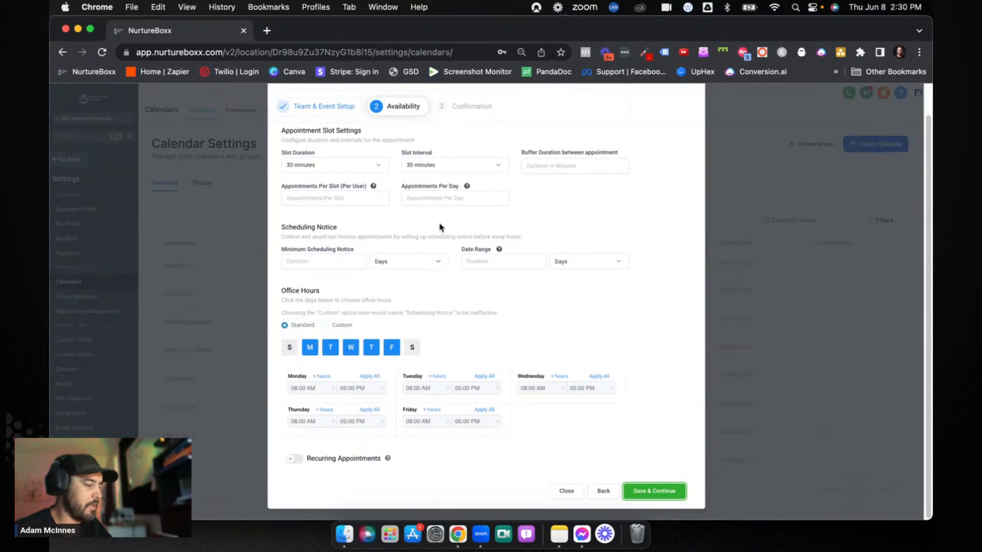
Keep the default availability, review the confirmation step and complete the calendar.
click(653, 491)
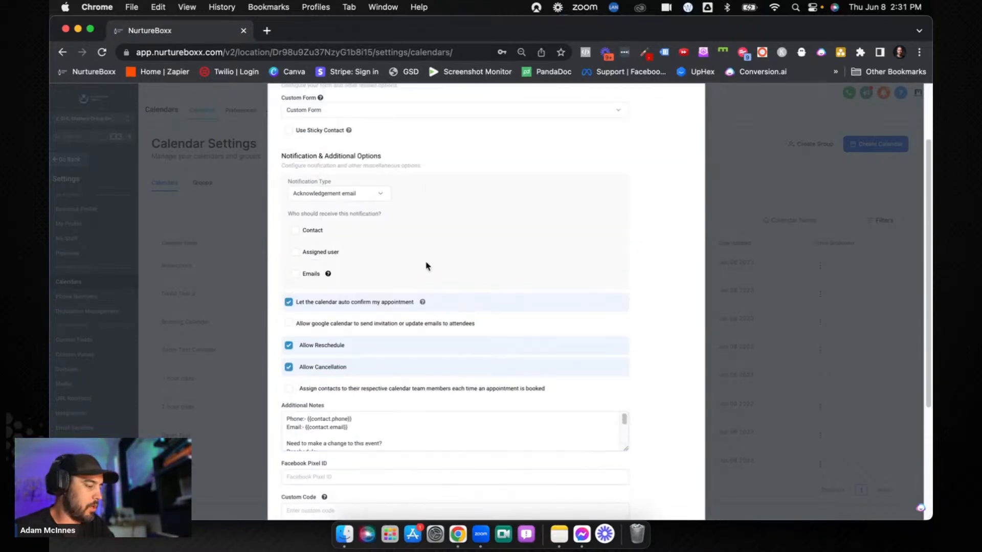
scroll(down, 3)
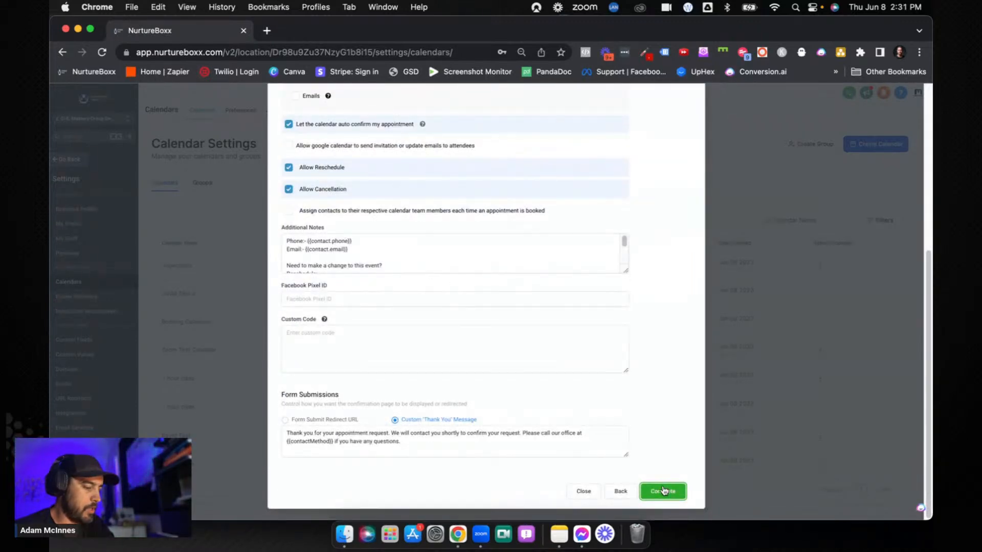
click(662, 490)
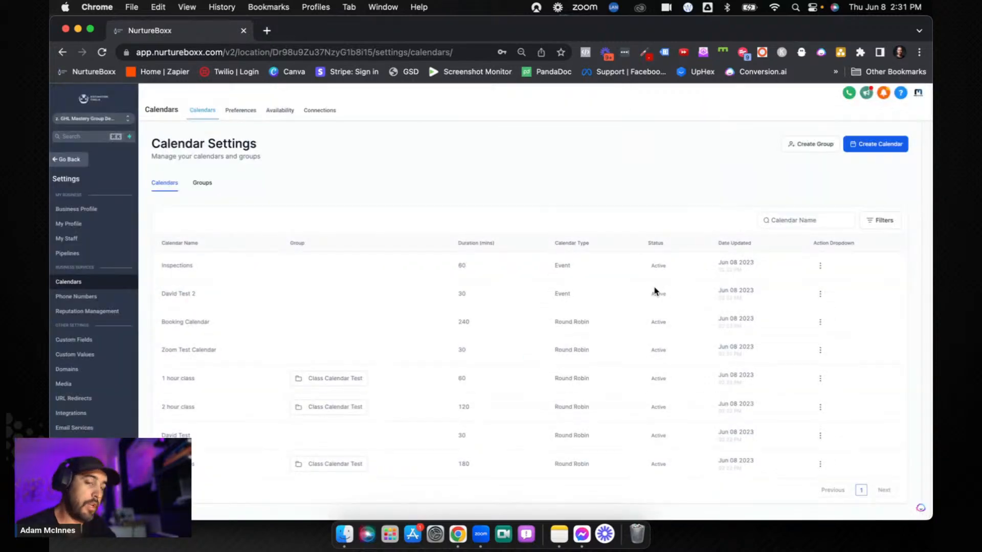
mouse_move(414, 322)
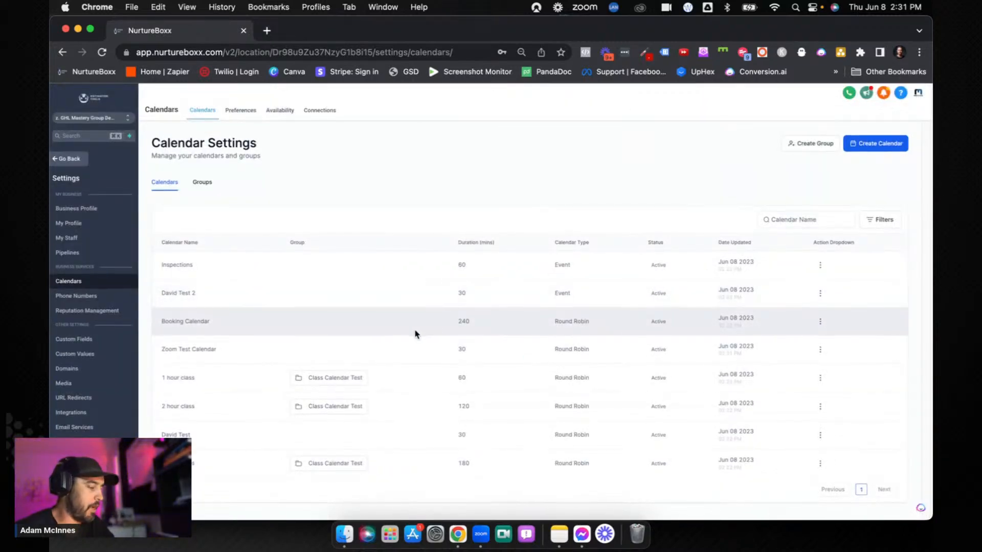
mouse_move(681, 361)
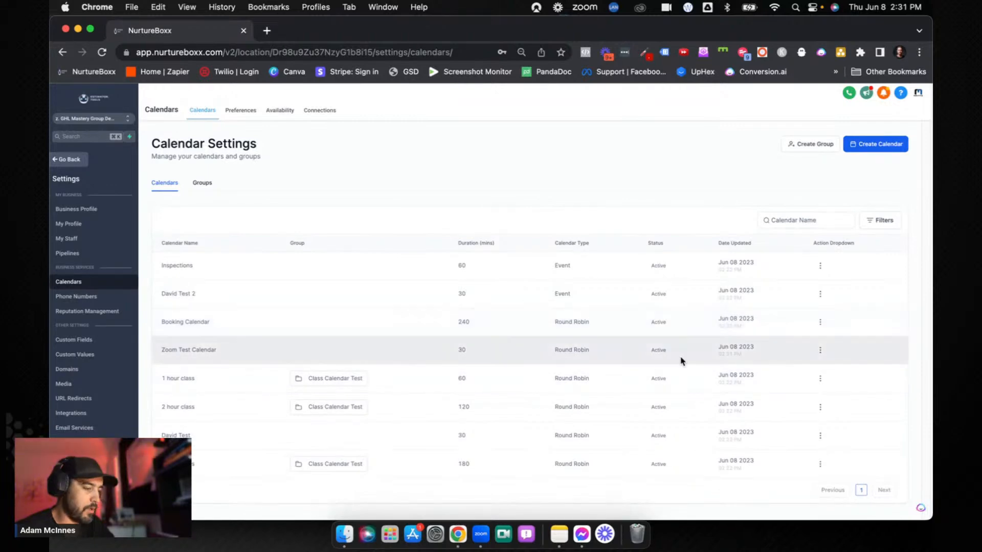
click(819, 349)
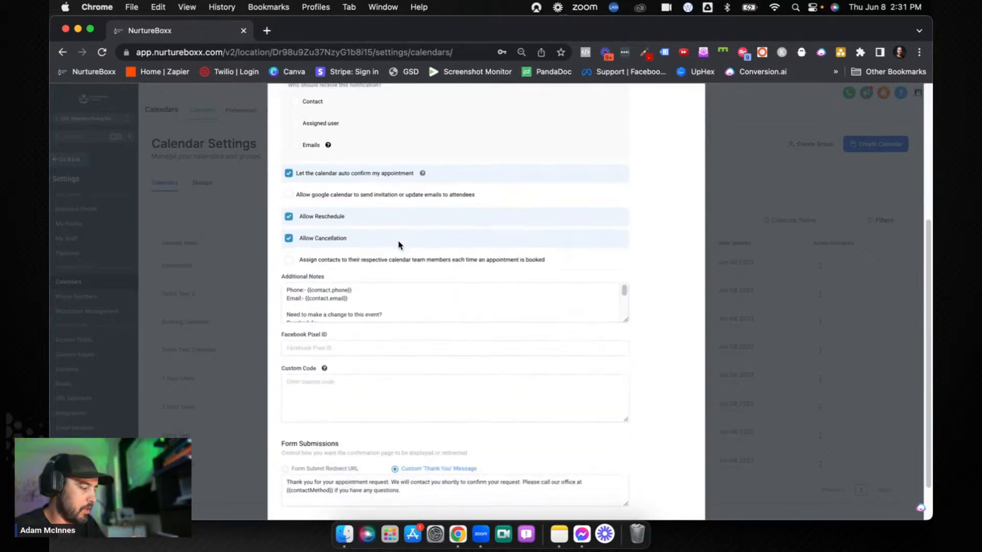
scroll(down, 3)
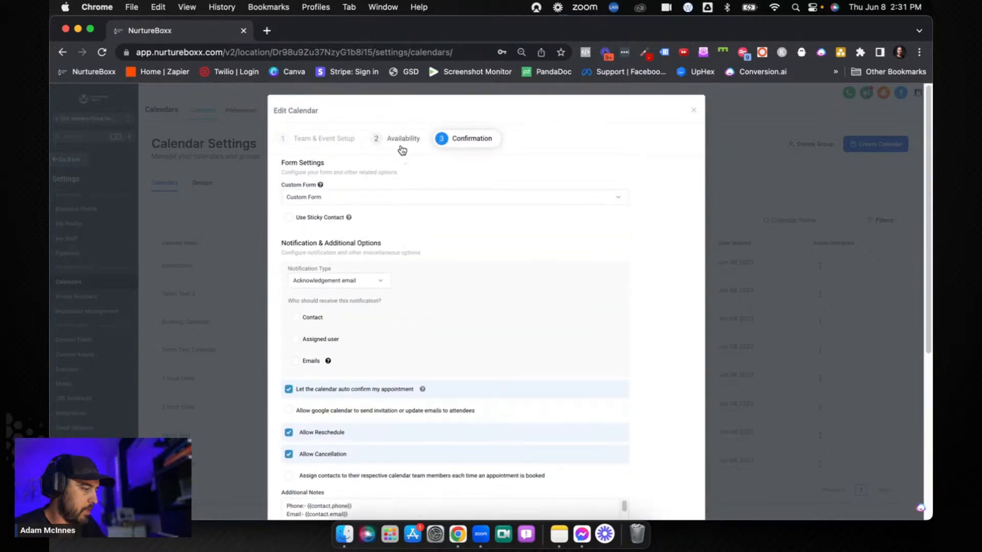
click(403, 138)
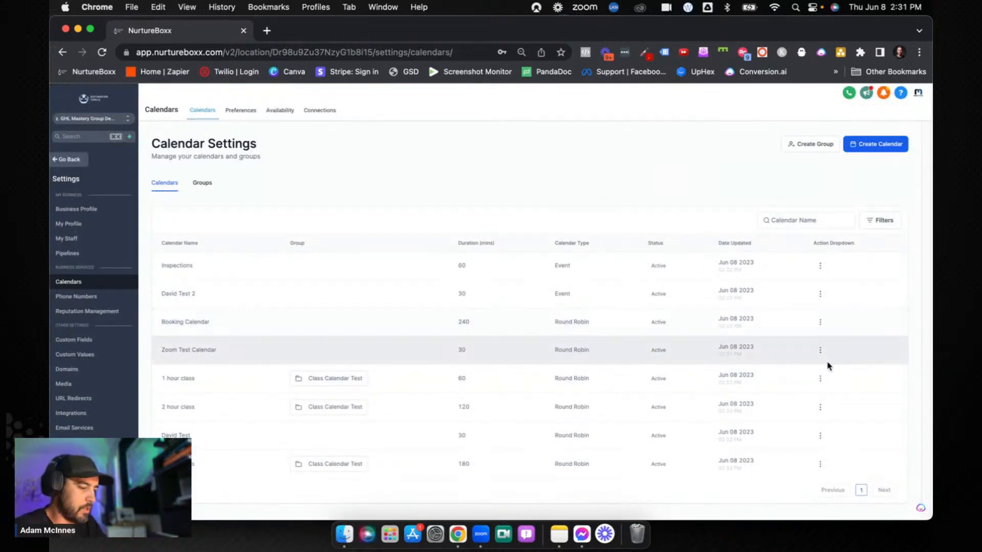
From the calendar's actions, launch its booking page and choose June 14 at 01:00 PM.
click(819, 349)
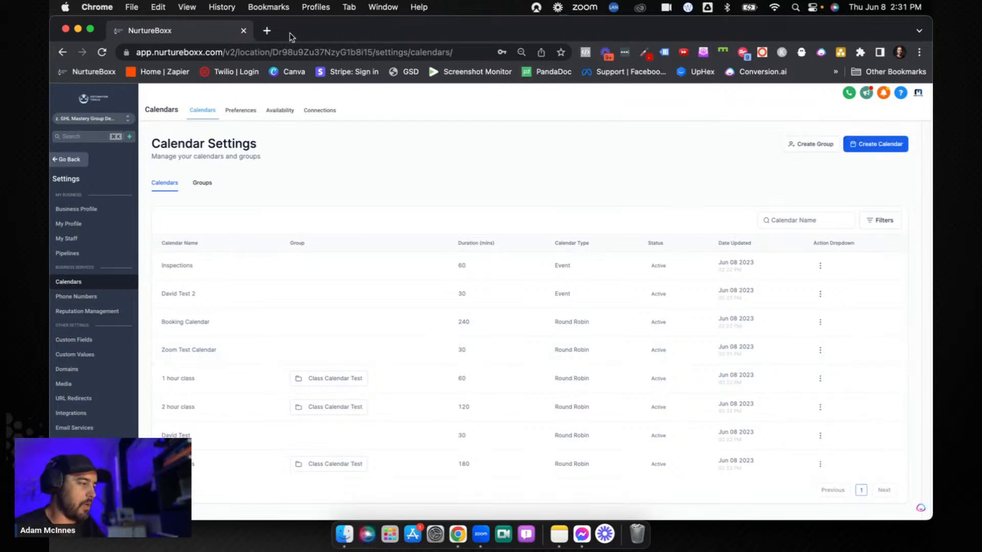
click(266, 29)
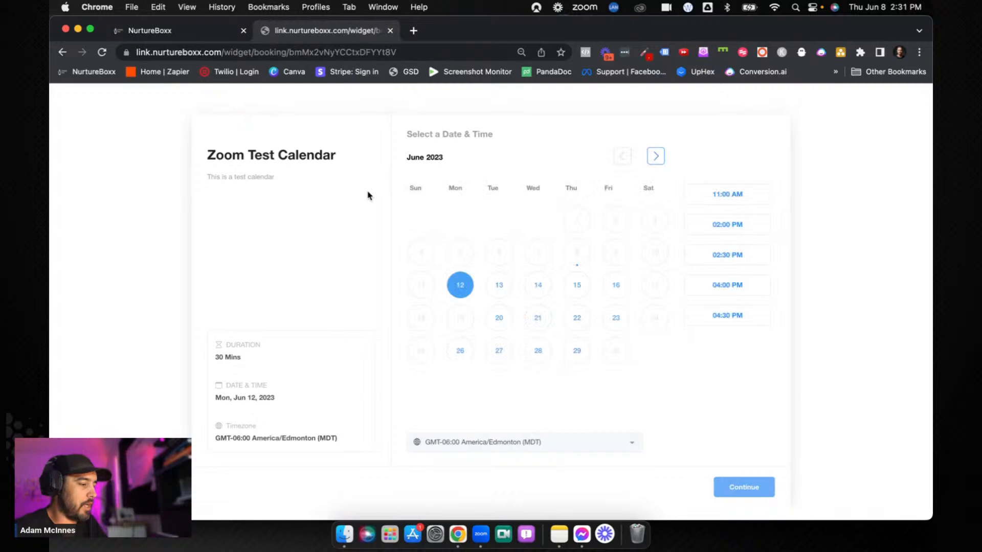
click(536, 285)
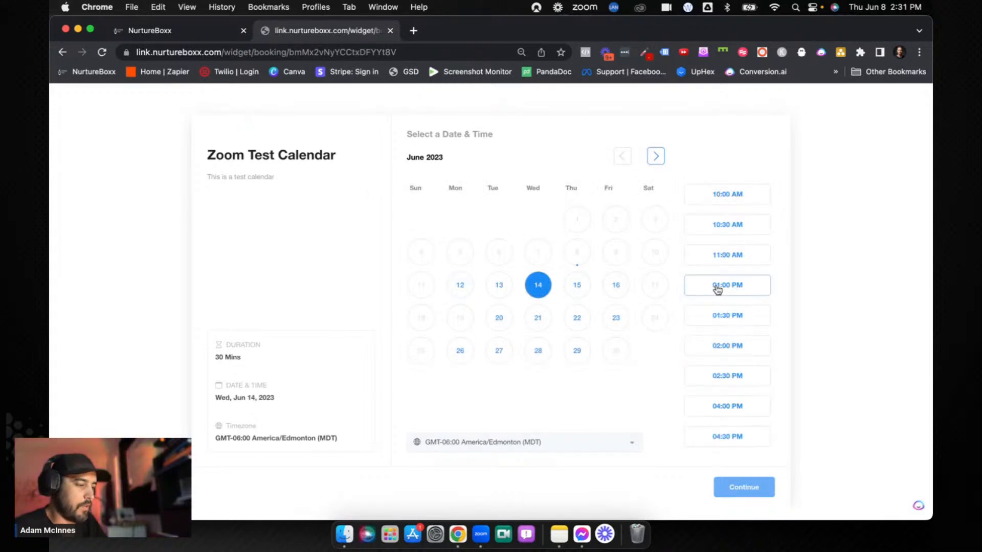
click(726, 286)
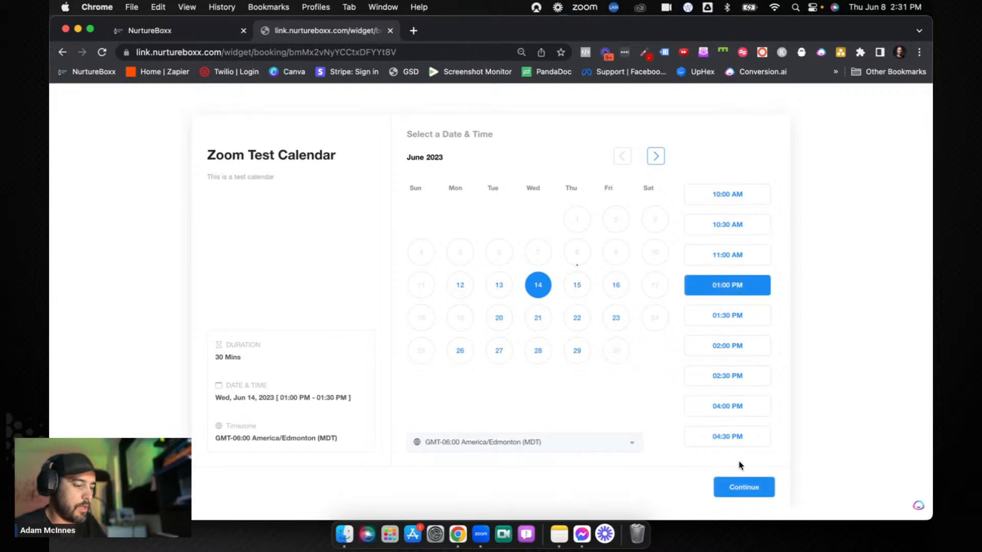
click(742, 486)
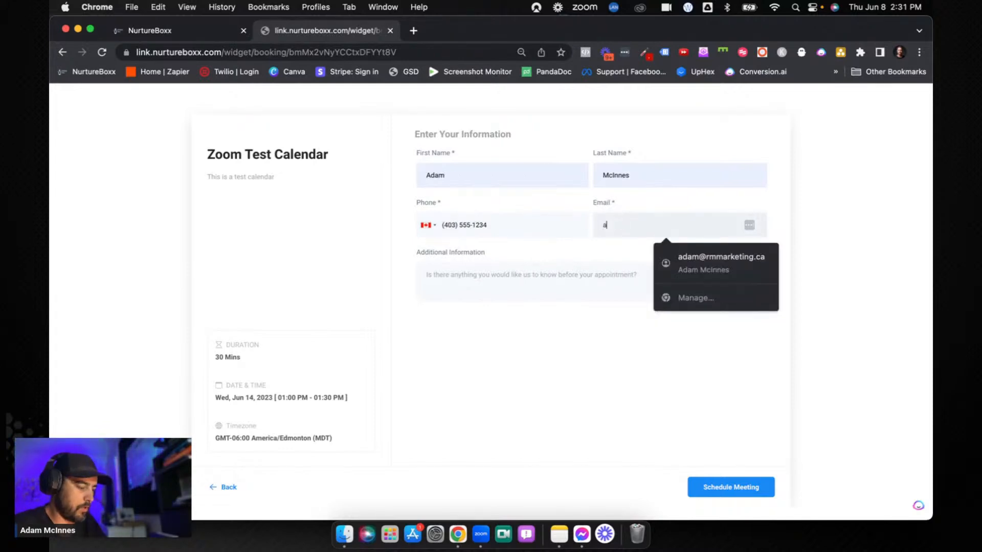
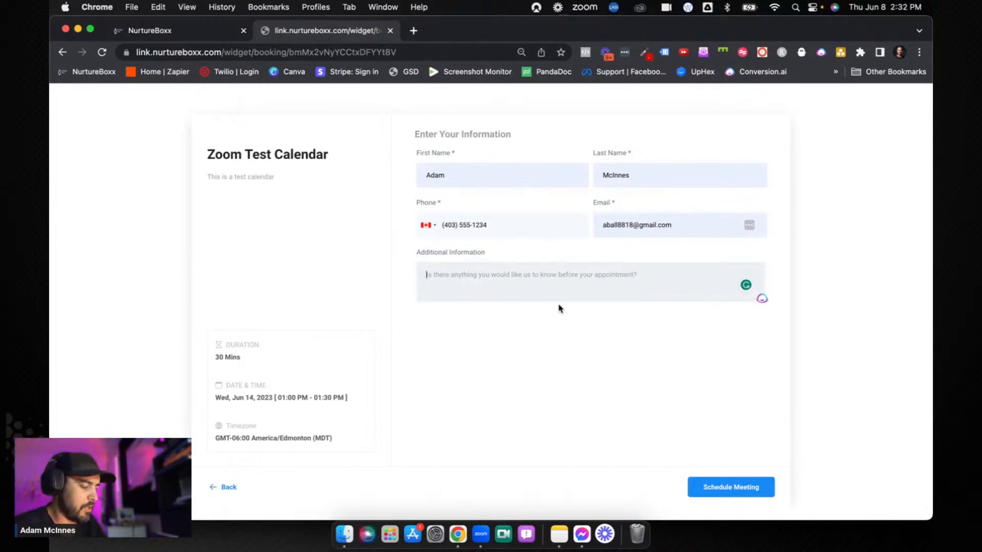
Finish the email, add 'This is a test' as additional information and schedule the meeting.
text(This is a test)
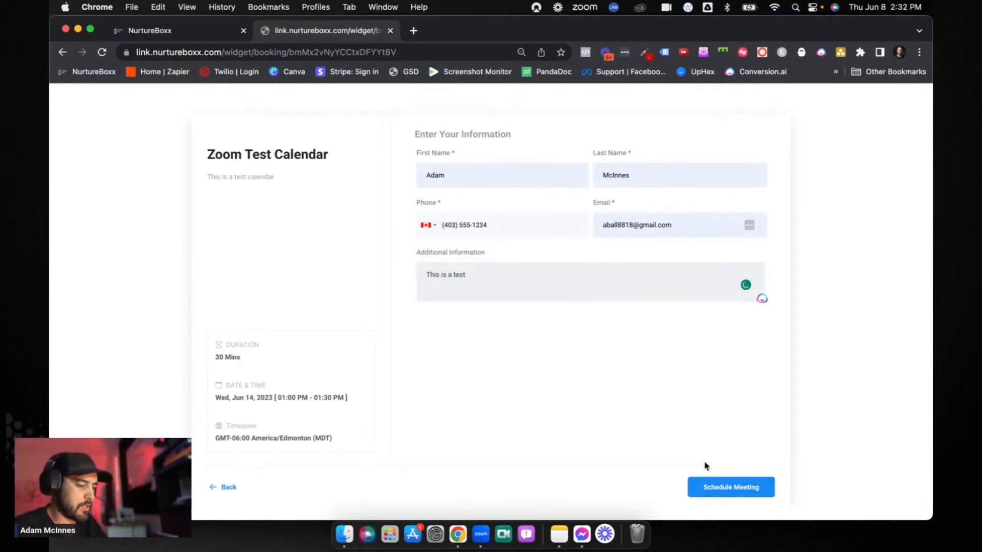
click(730, 487)
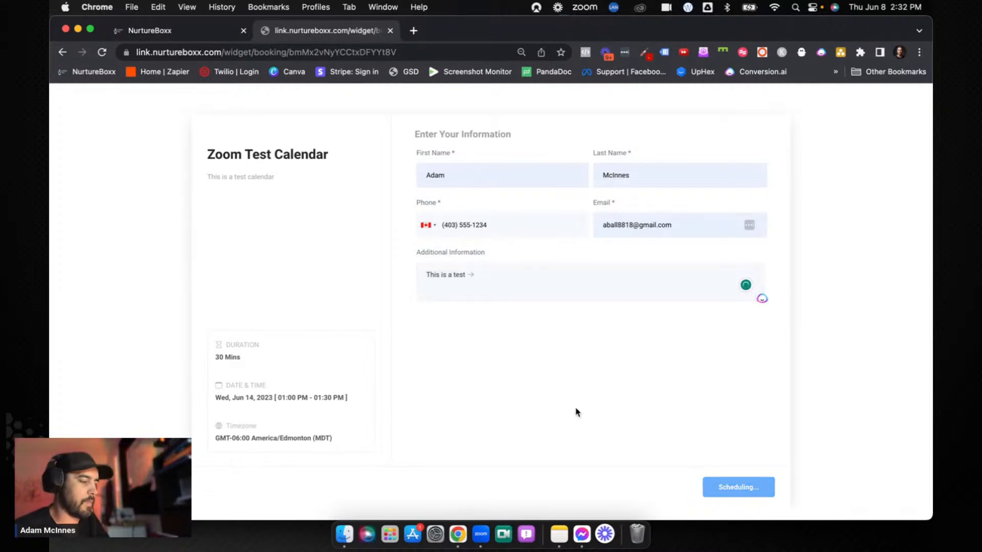
click(737, 487)
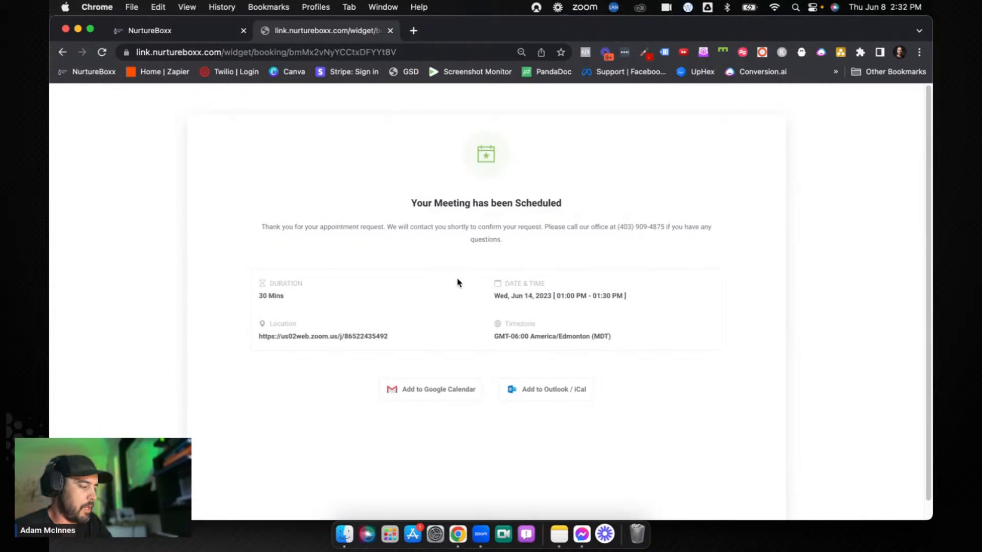
Highlight the Zoom meeting link on the confirmation page to check it.
drag(272, 337, 387, 336)
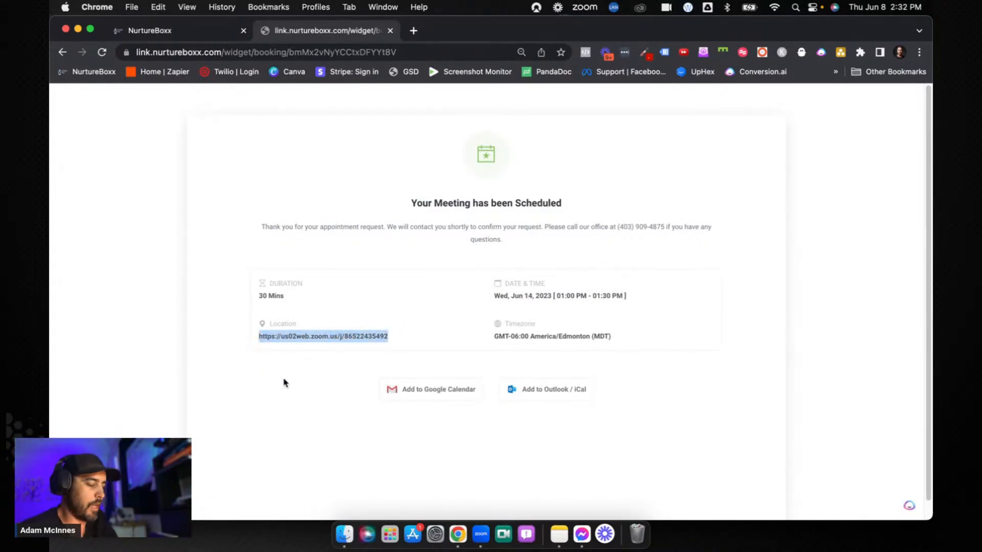
mouse_move(480, 535)
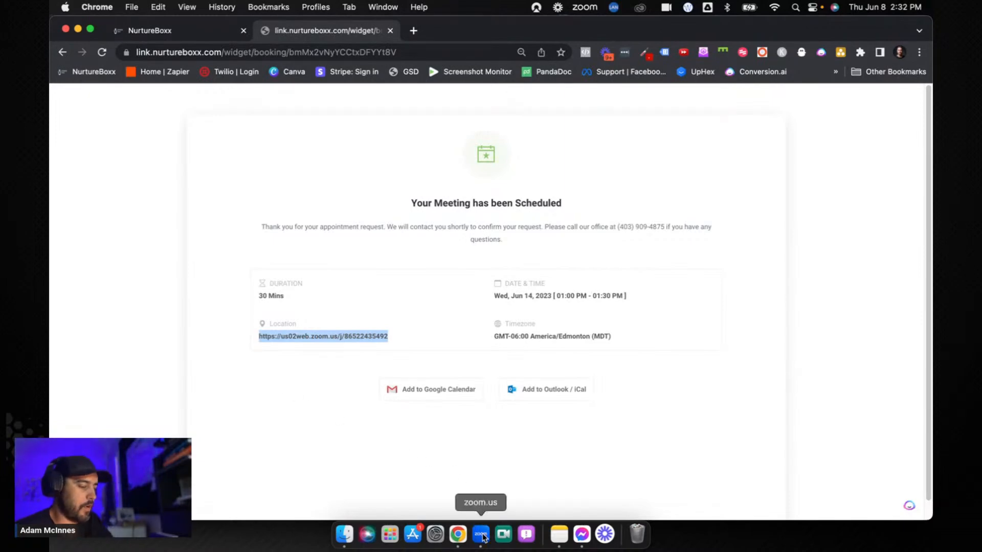
click(480, 534)
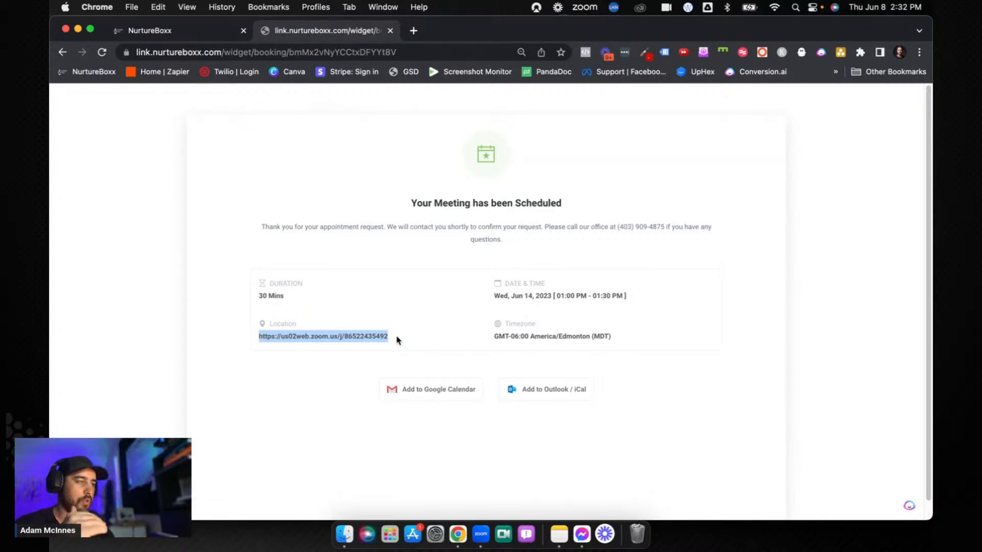
mouse_move(346, 304)
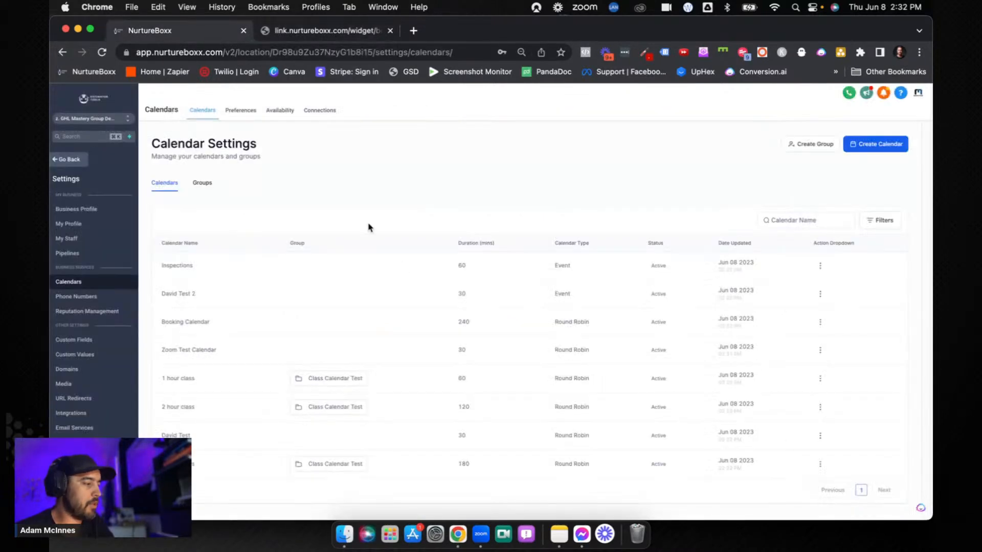
mouse_move(455, 274)
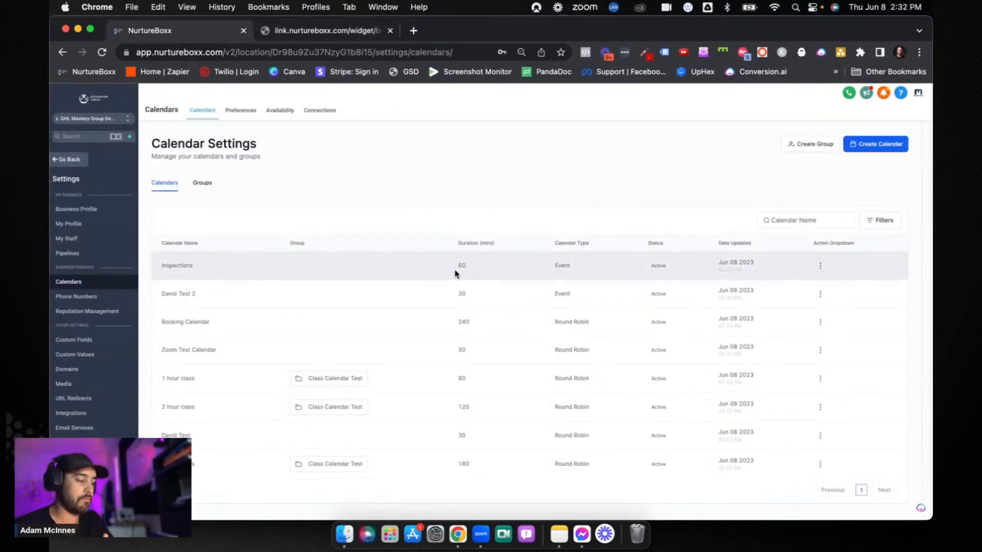
mouse_move(433, 304)
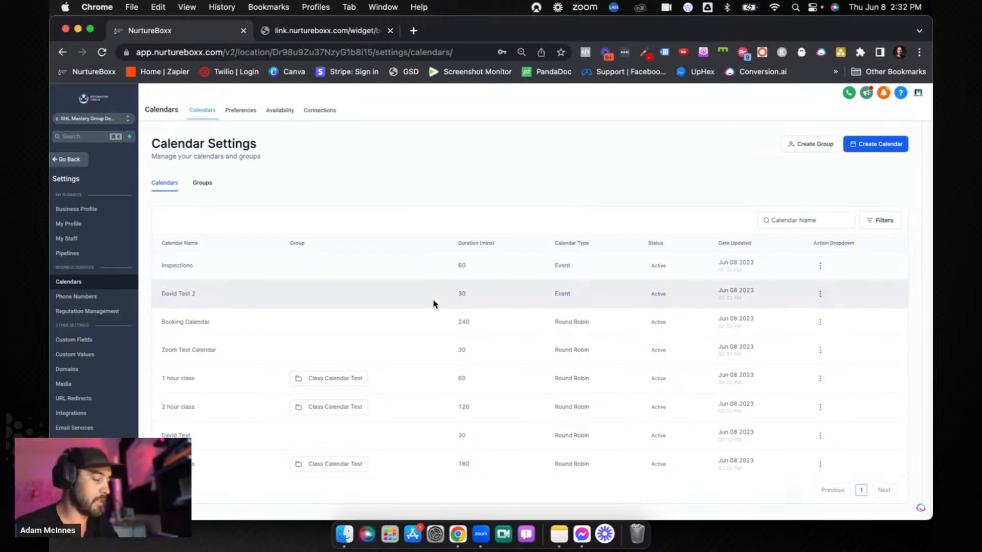
mouse_move(823, 347)
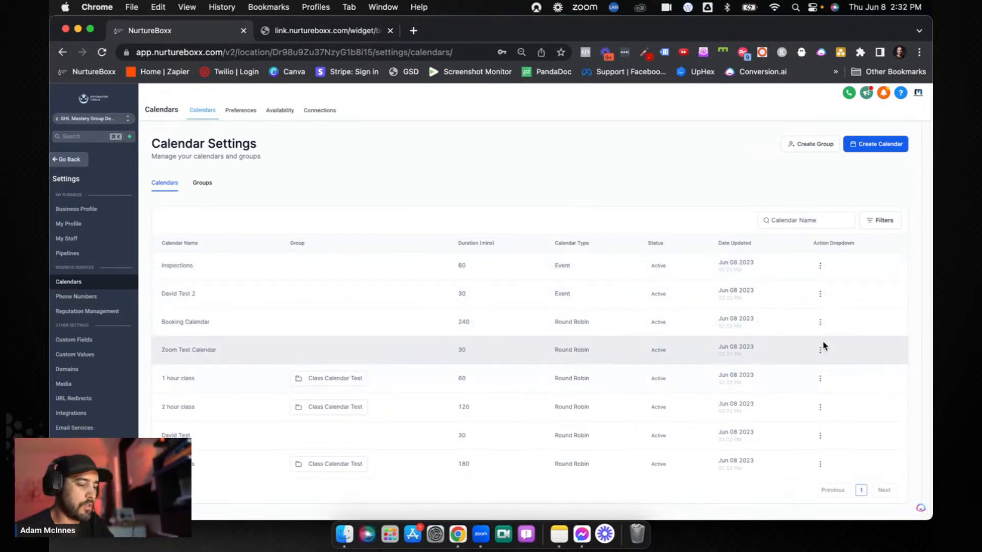
Edit the Zoom Test Calendar, switch its meeting location to Google Meet, and complete the save.
click(818, 350)
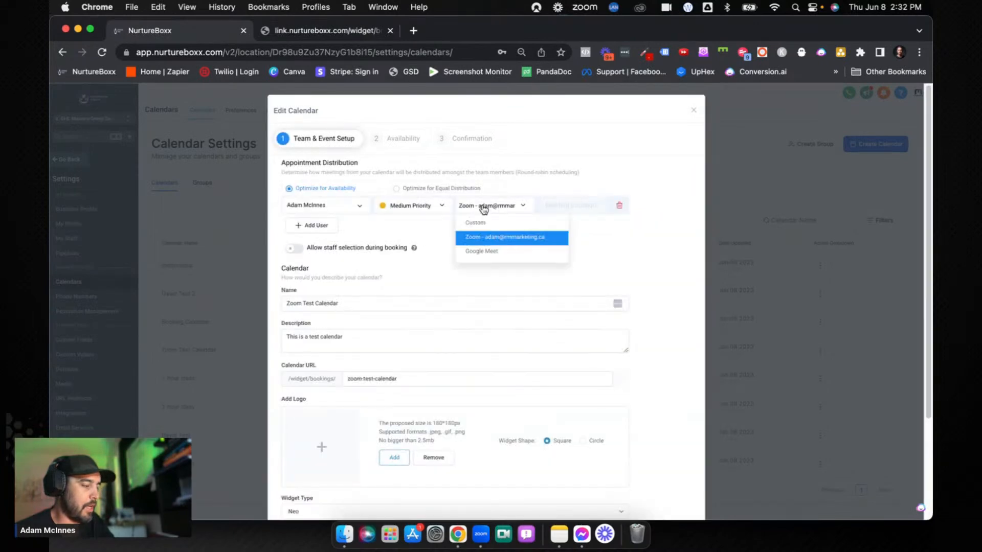
click(481, 252)
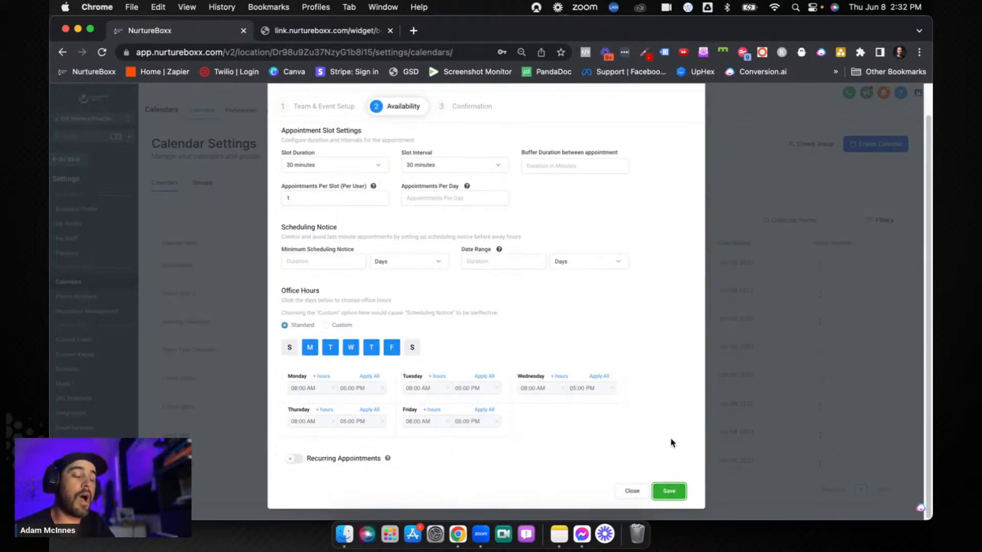
click(668, 490)
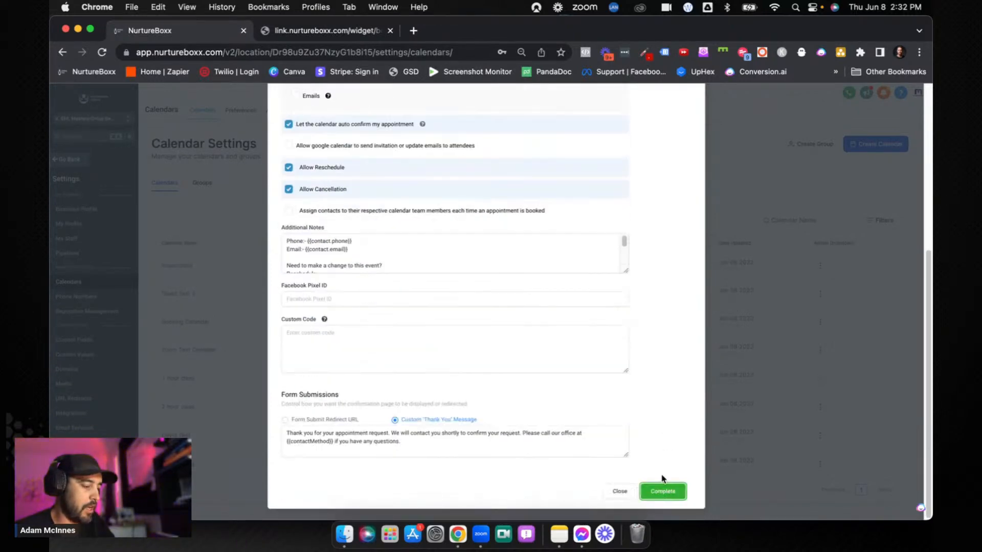
click(661, 491)
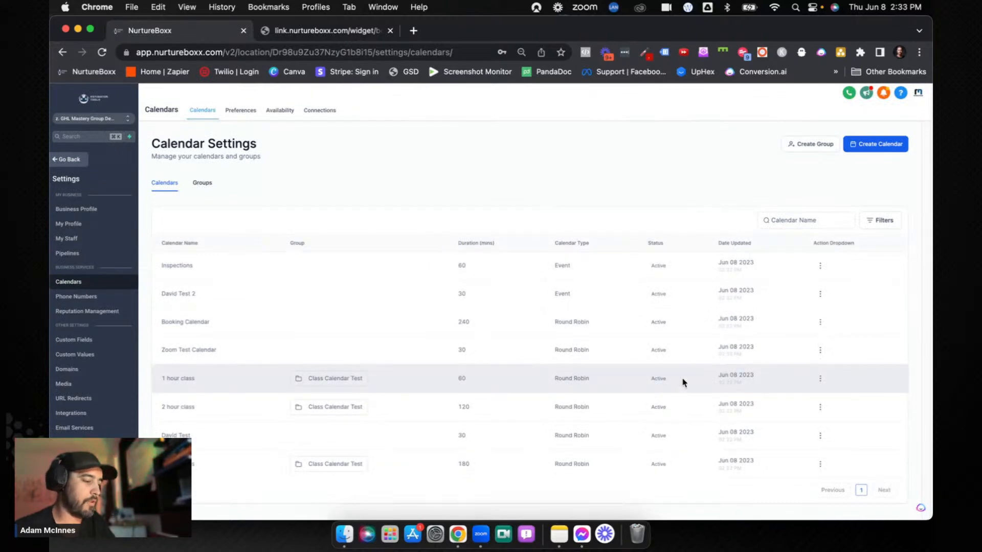
click(325, 29)
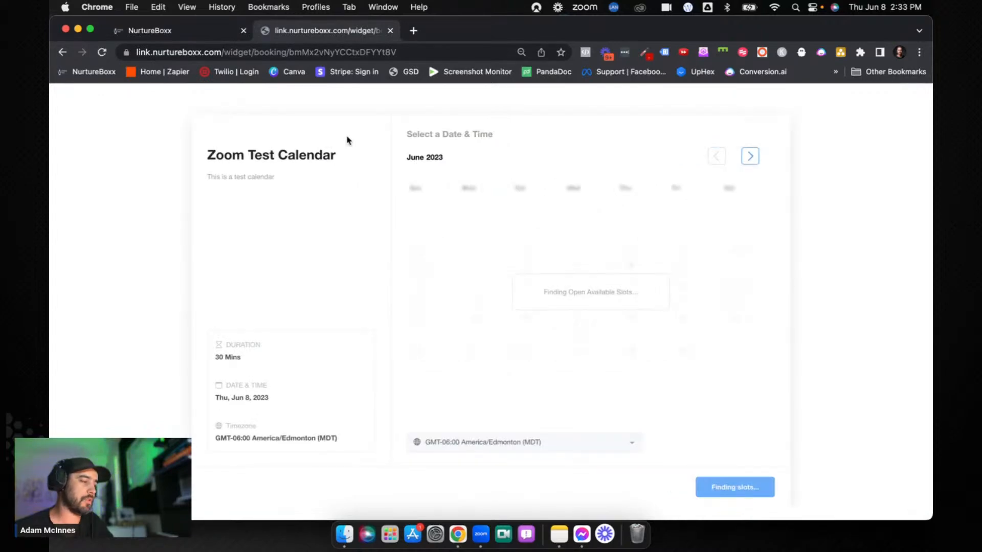
Schedule a Fri, June 16, 1:30 PM slot on the widget, getting a Google Meet link.
click(615, 285)
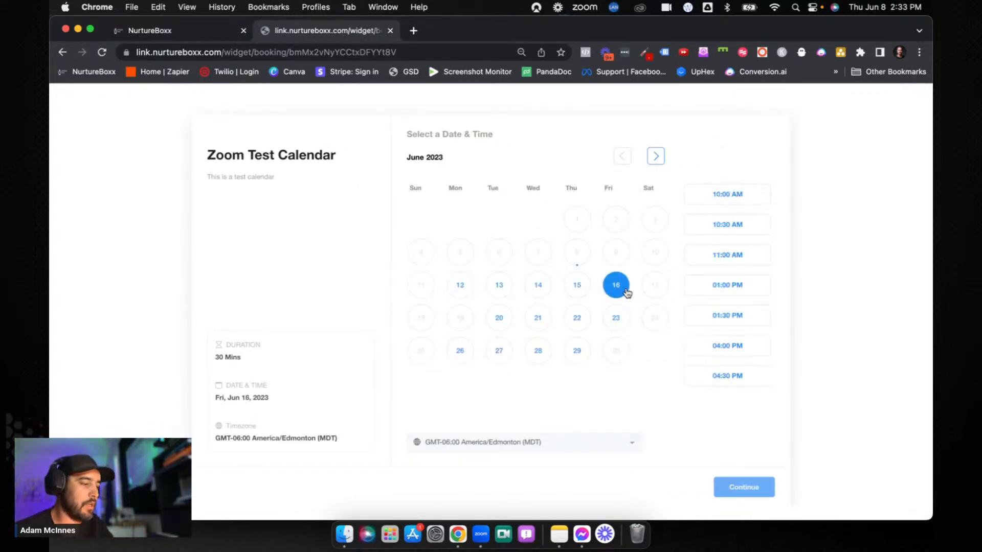
click(726, 315)
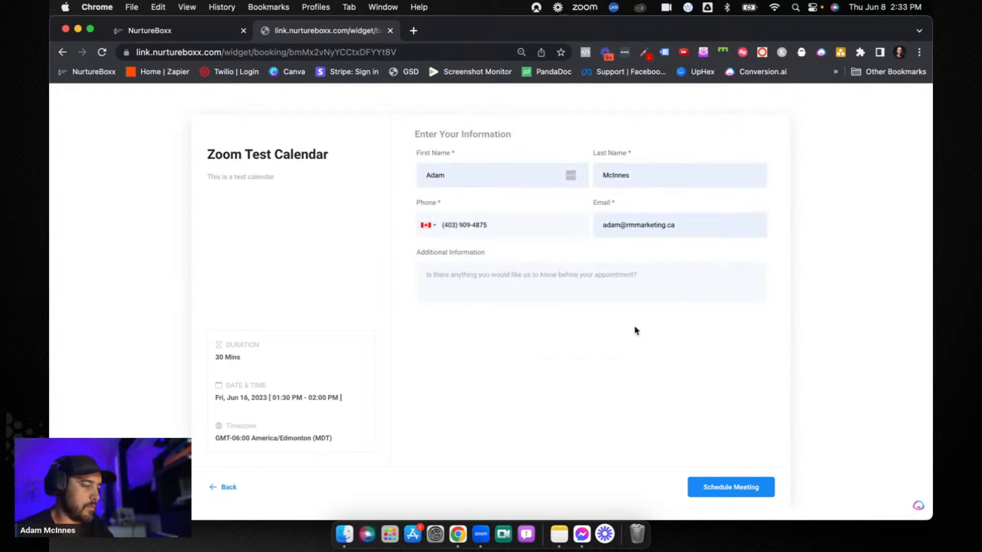
click(730, 487)
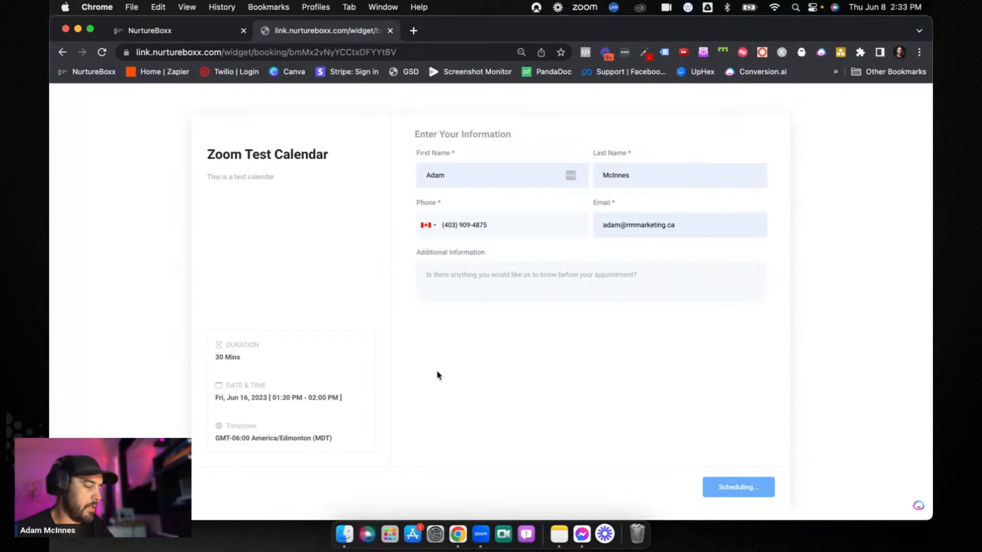
click(737, 486)
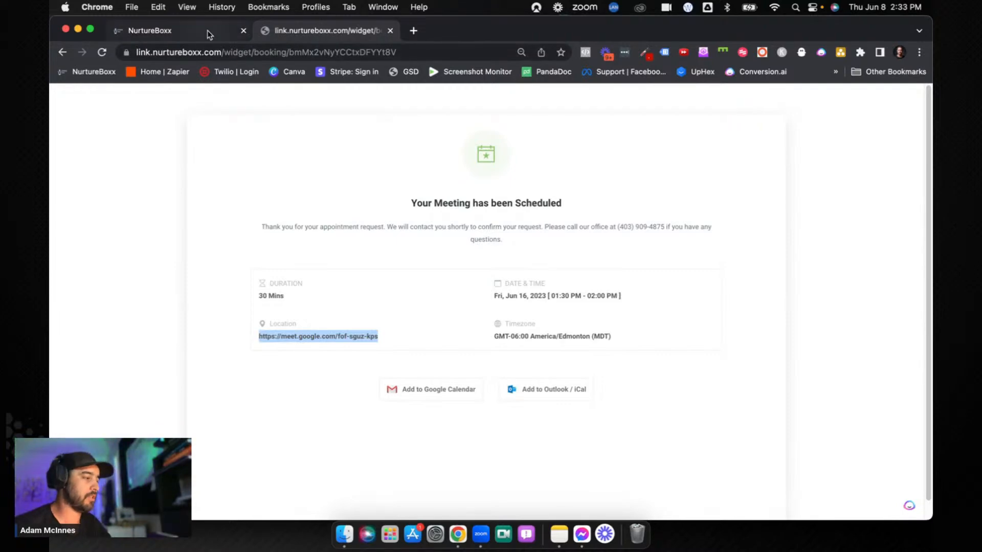
click(150, 30)
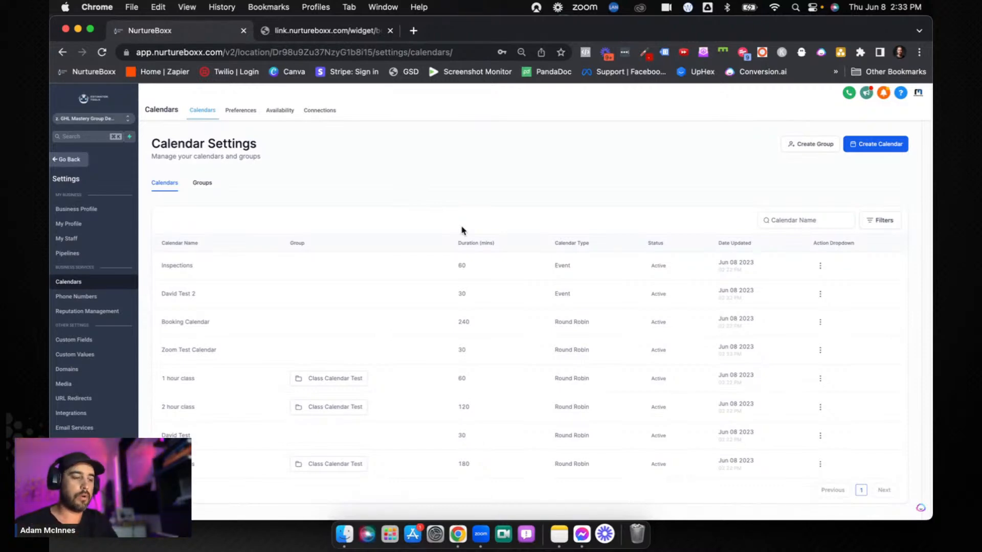
mouse_move(704, 274)
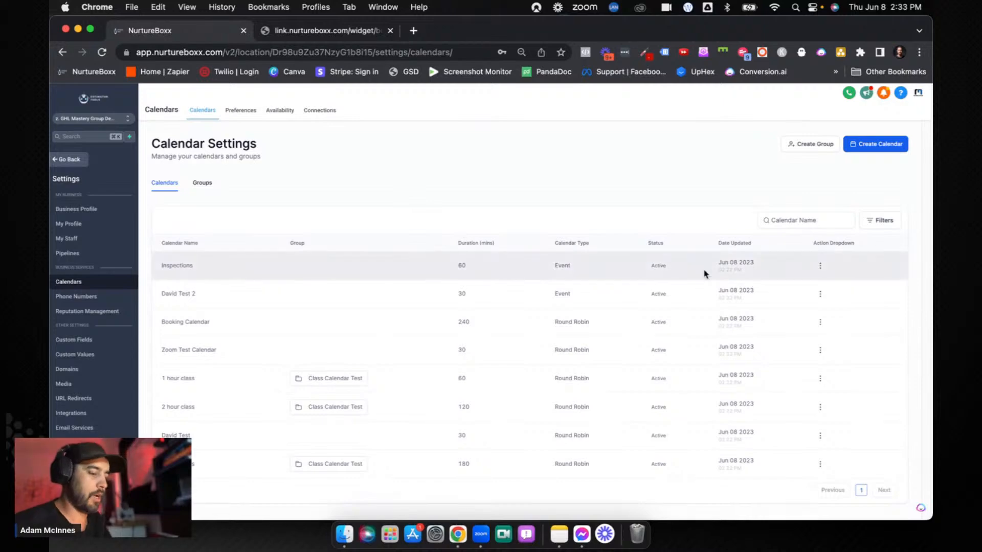
Edit the Zoom Test Calendar and set its location type to Custom, location field left empty.
click(819, 350)
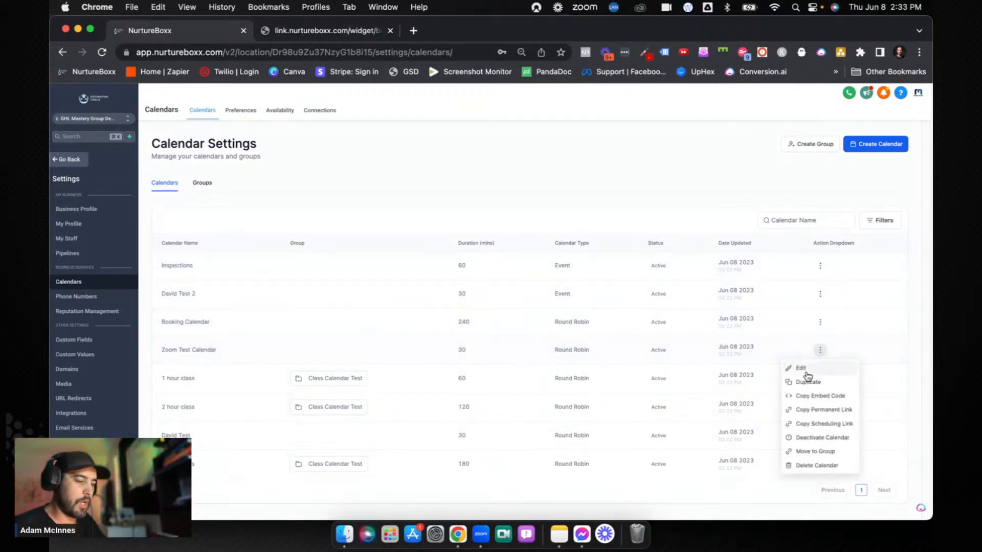
click(800, 368)
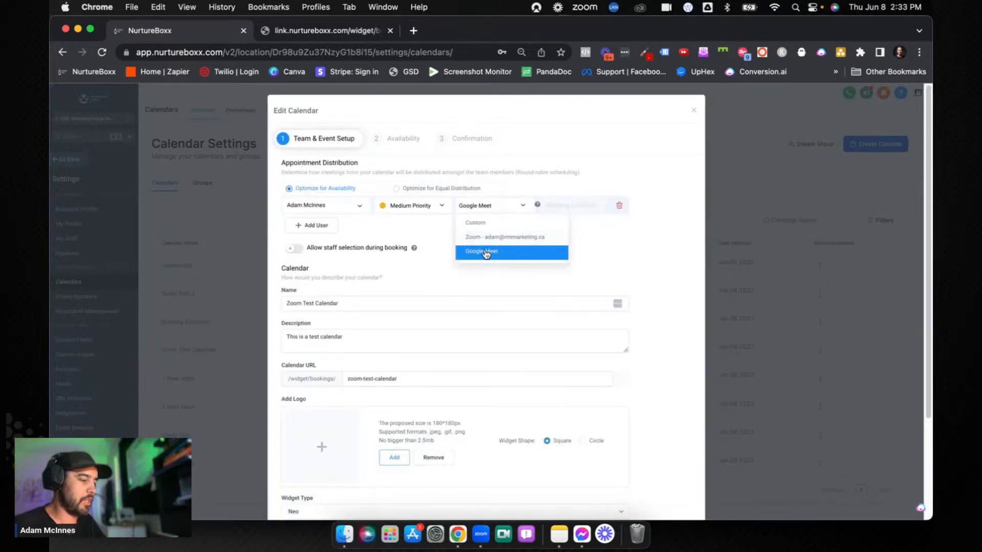
click(475, 222)
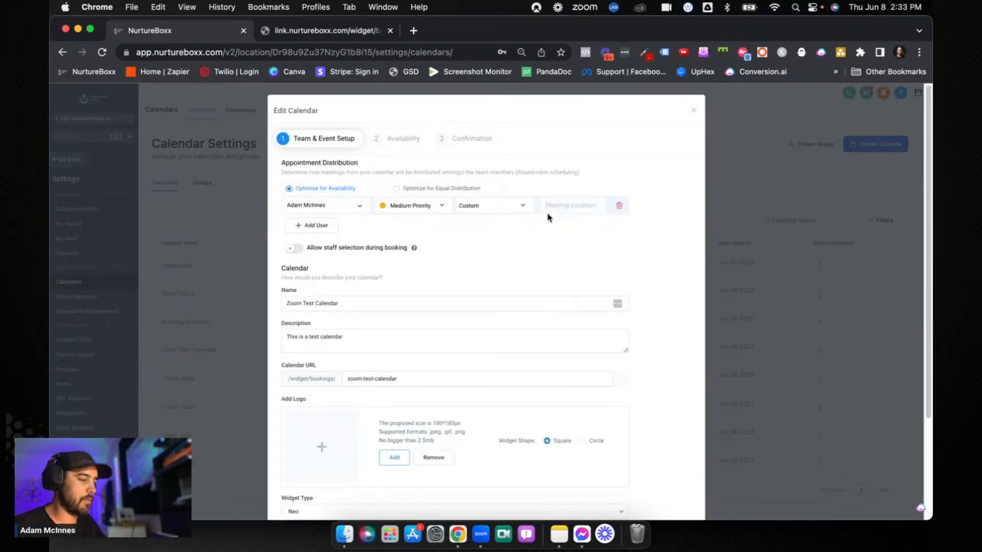
click(571, 204)
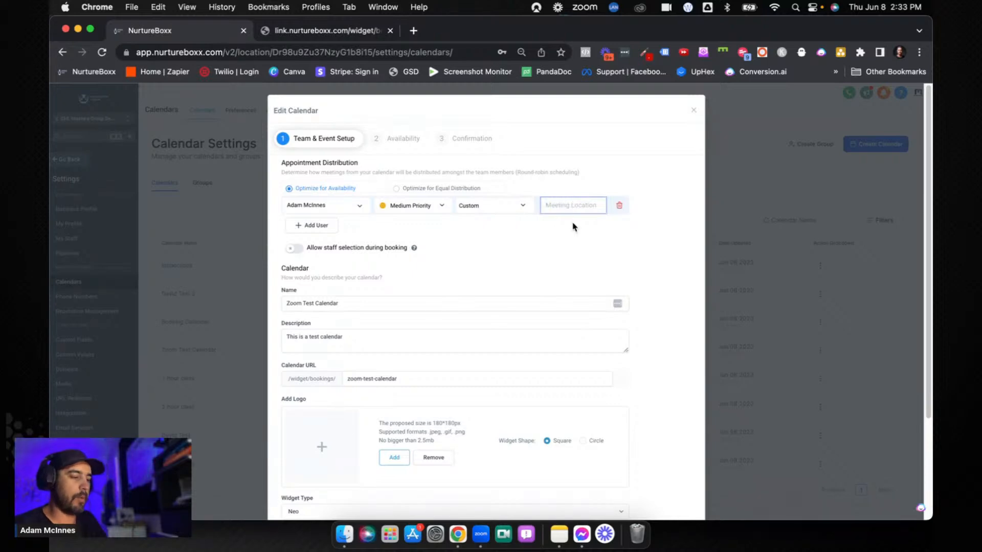
mouse_move(568, 244)
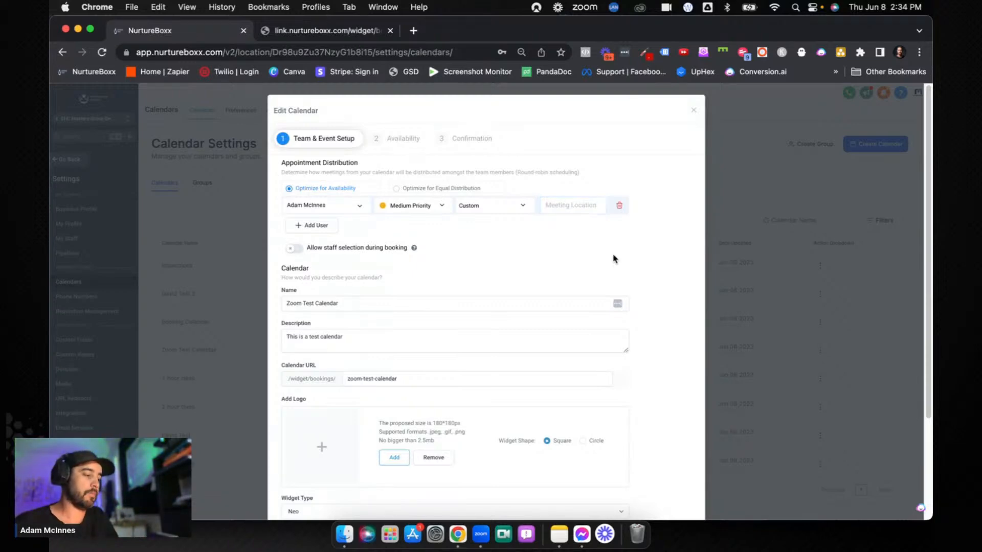
mouse_move(622, 260)
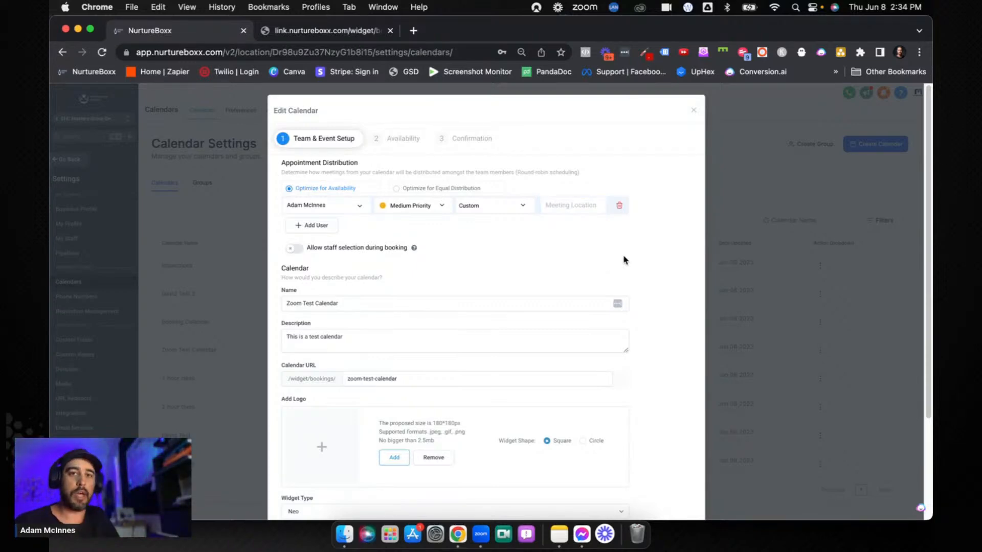